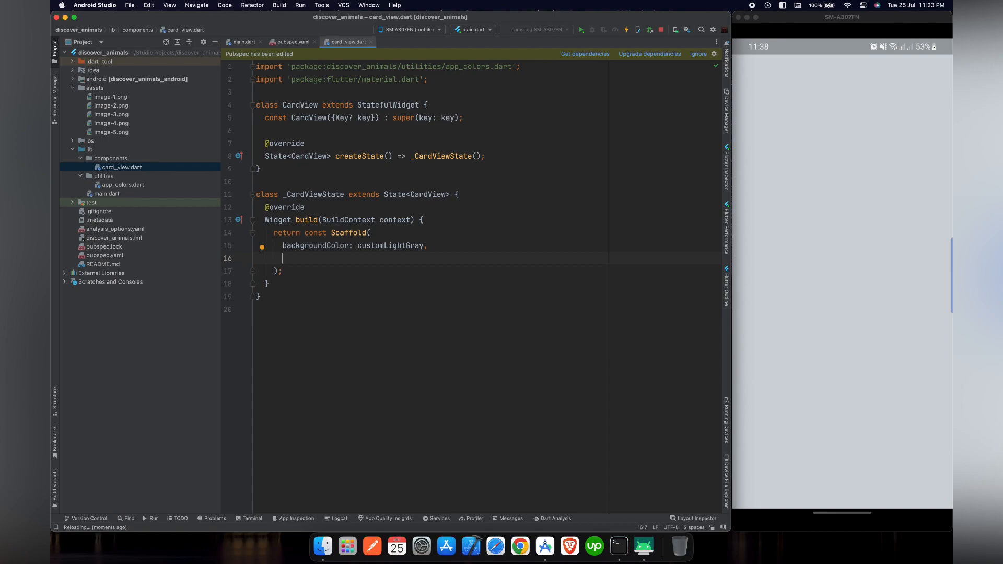
- Set the Scaffold body to a SizedBox with width 330 and height 570
type("body: ,")
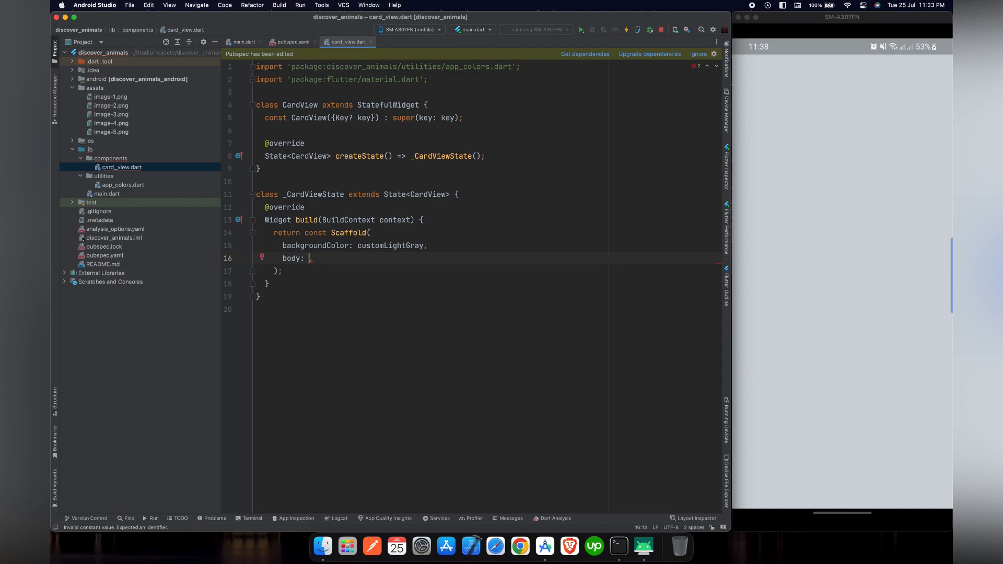
type("SizedBox()")
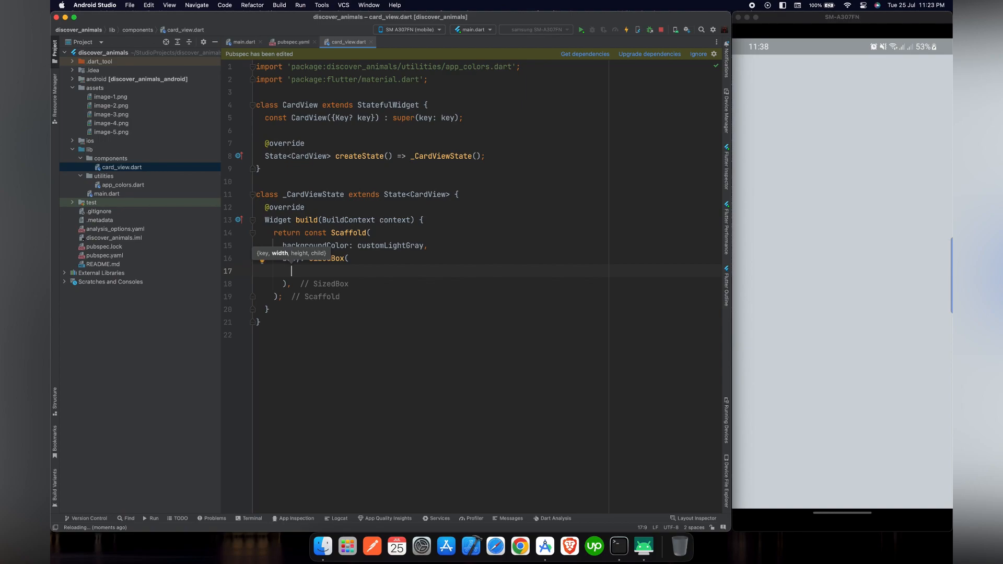
type("width: 33,")
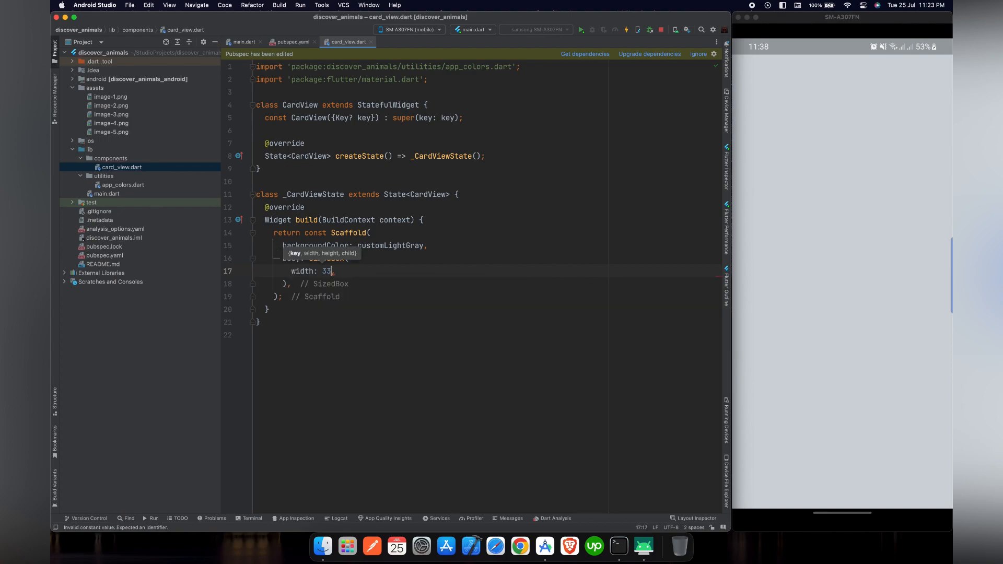
type("height:")
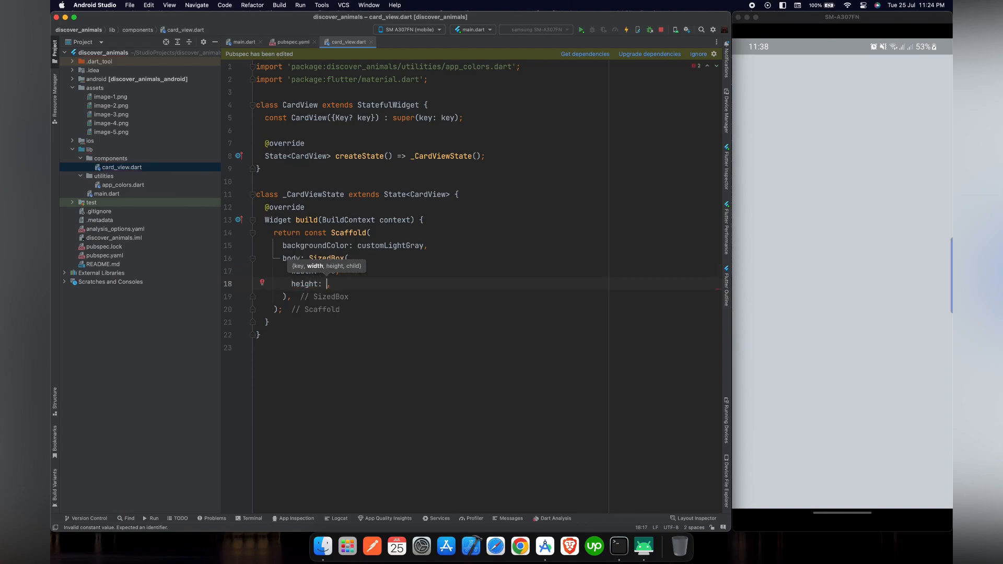
type("570,")
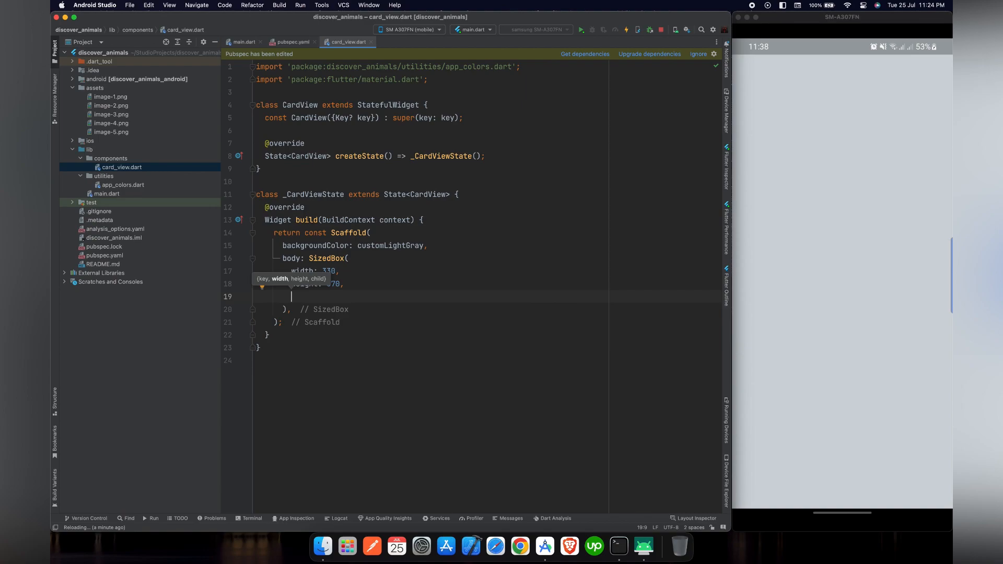
- Give the SizedBox an empty Container as its child
type("c")
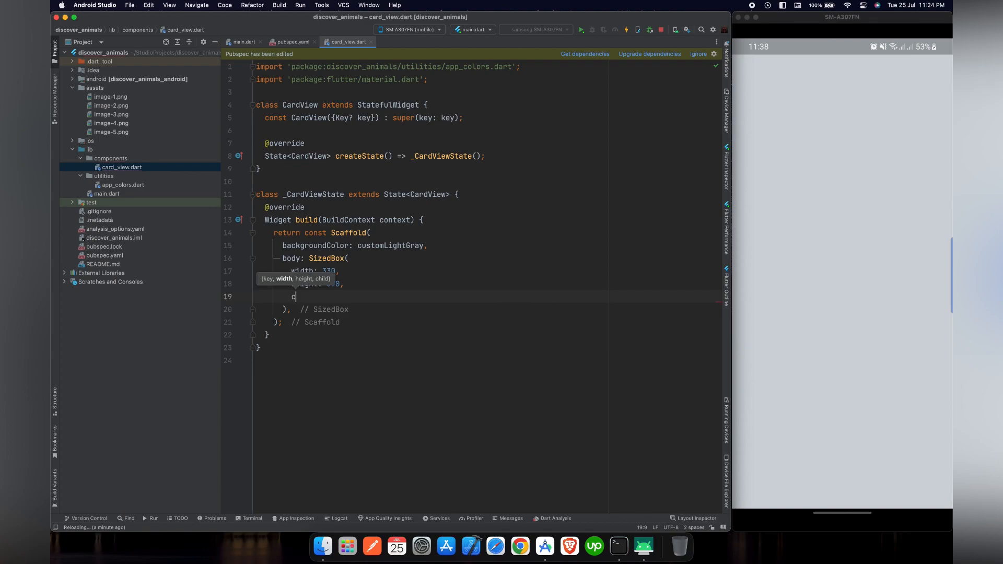
type("hild: ,")
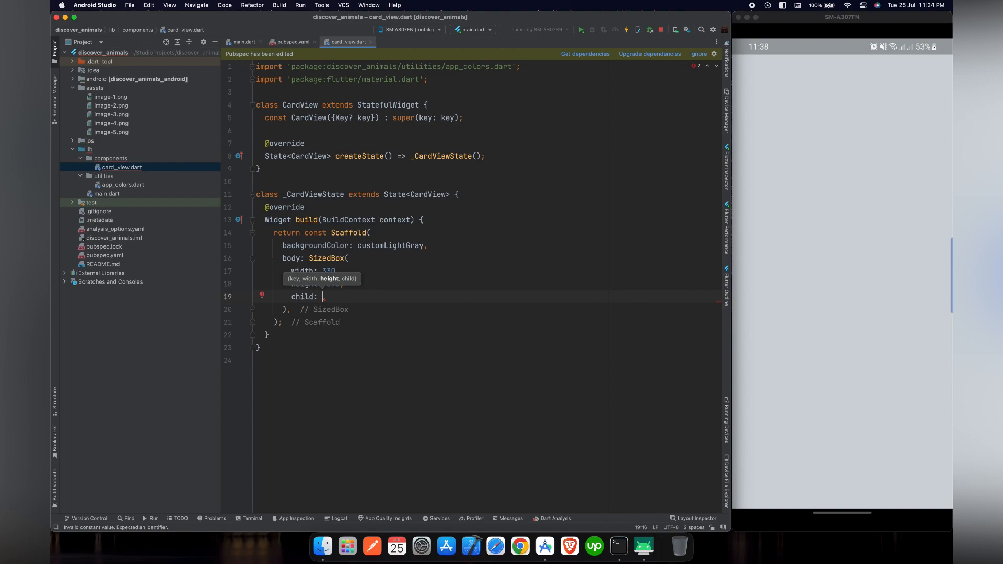
type("Container()")
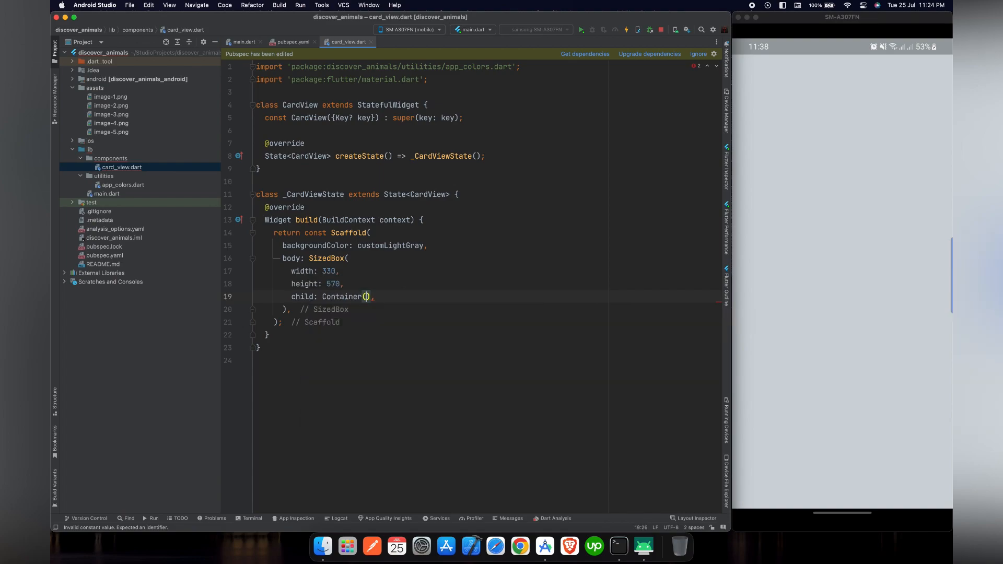
- Add a BoxDecoration to the Container with BorderRadius.circular(40) corners
key("enter")
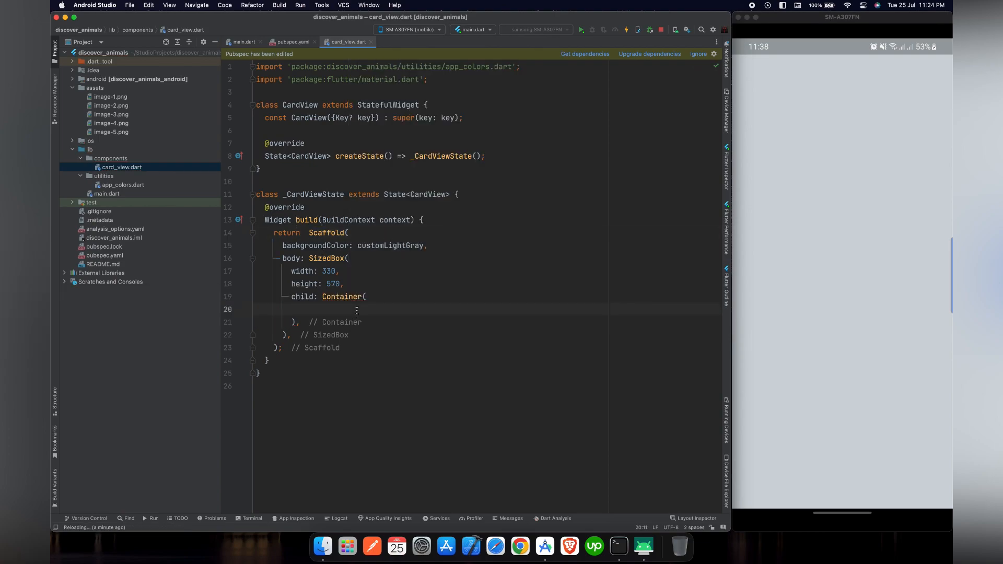
type("decoration: BoxDecoration(),")
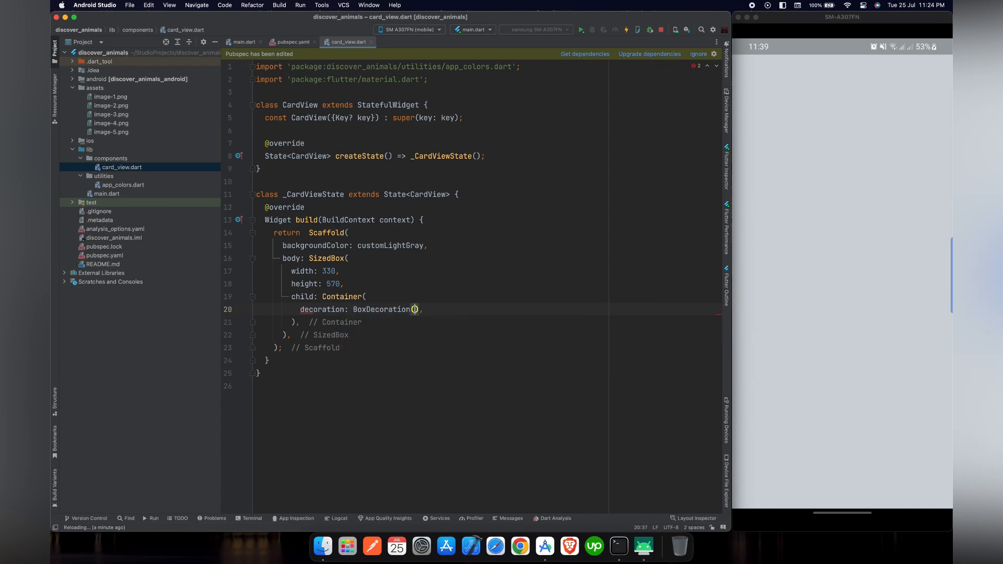
key("enter")
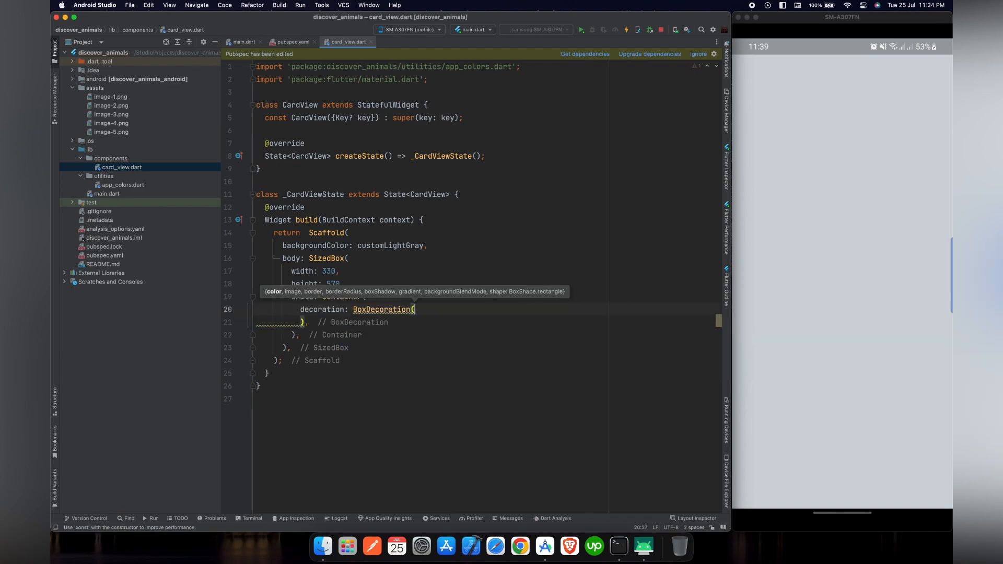
type("borderRadius:")
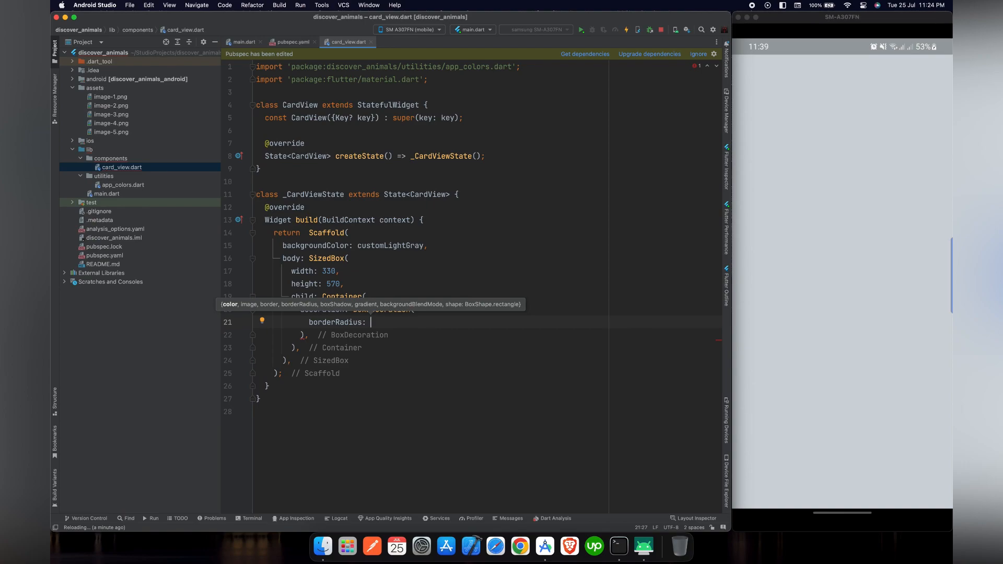
type("BorderRadius")
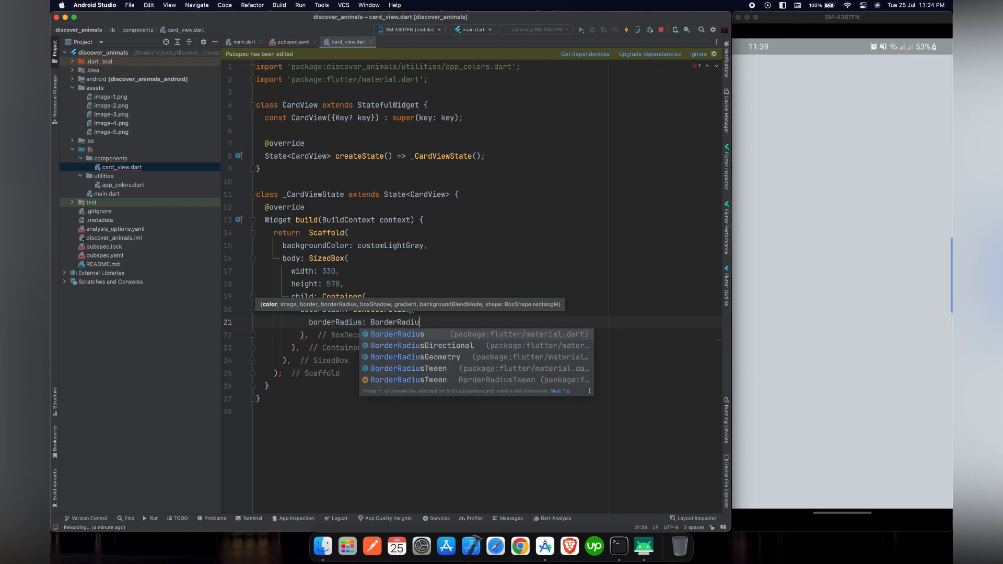
type(".circular(40),")
type("gradient:")
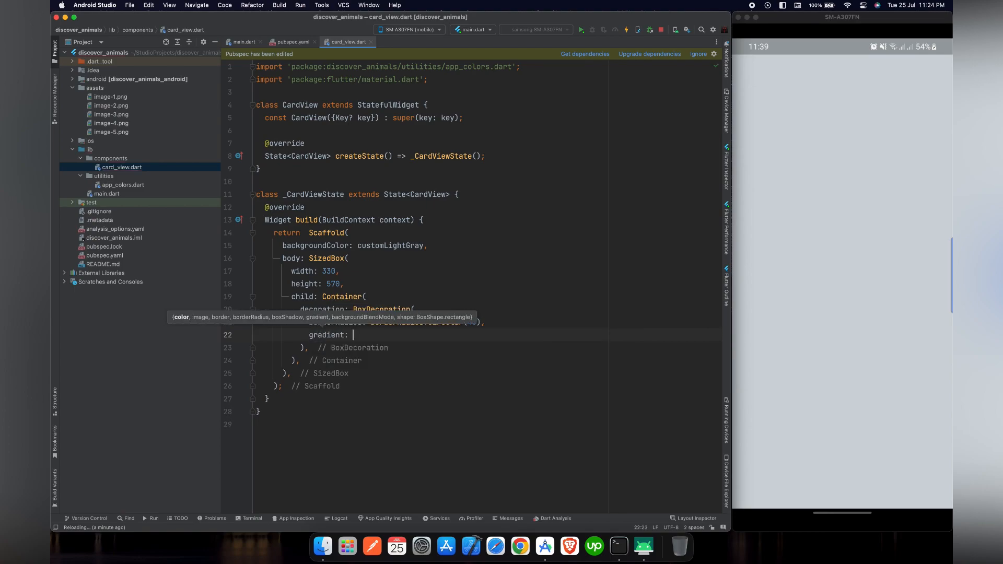
- Start a const LinearGradient with an empty colors list
type("co")
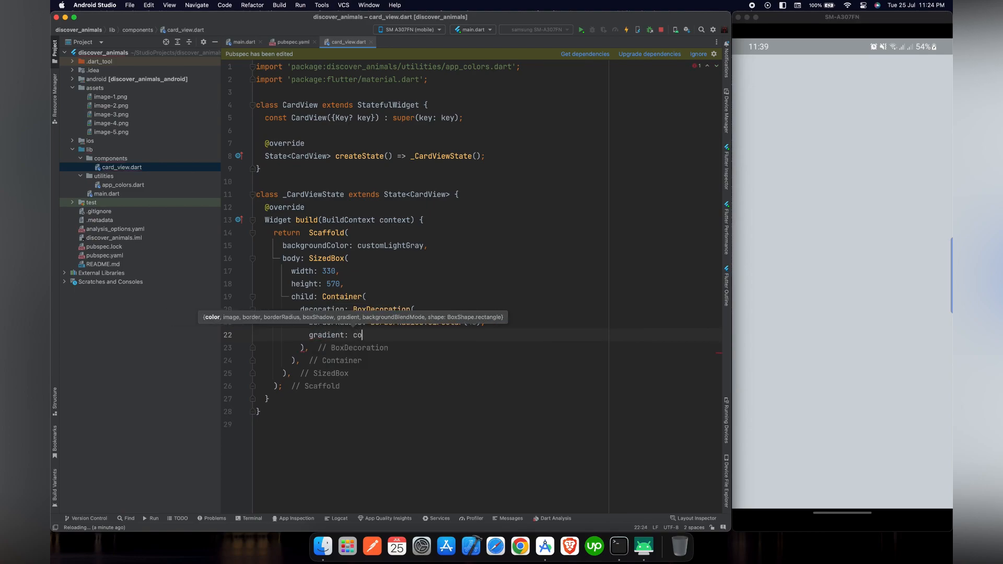
type("nst")
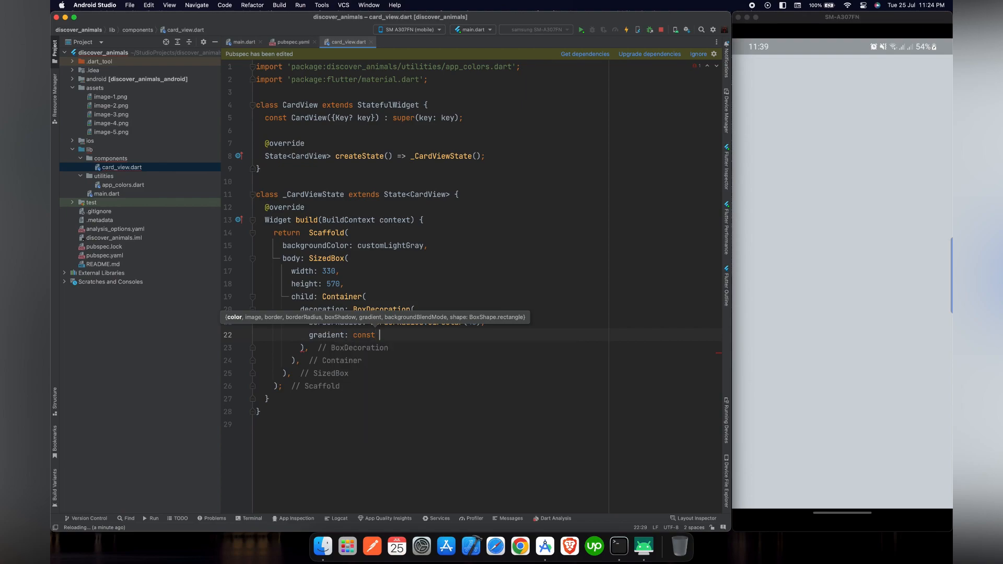
type("LinearGradient(colors: colors")
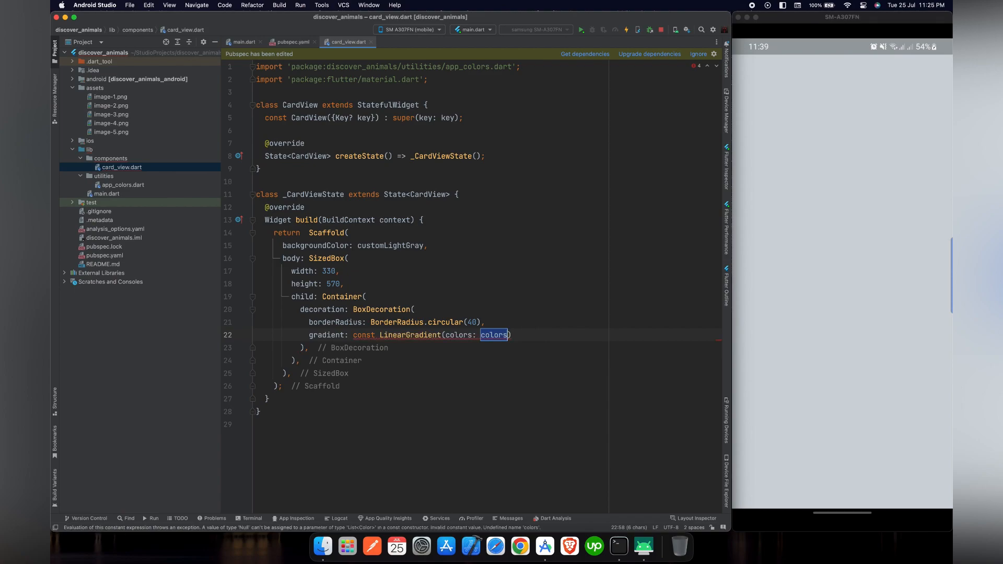
key("backspace")
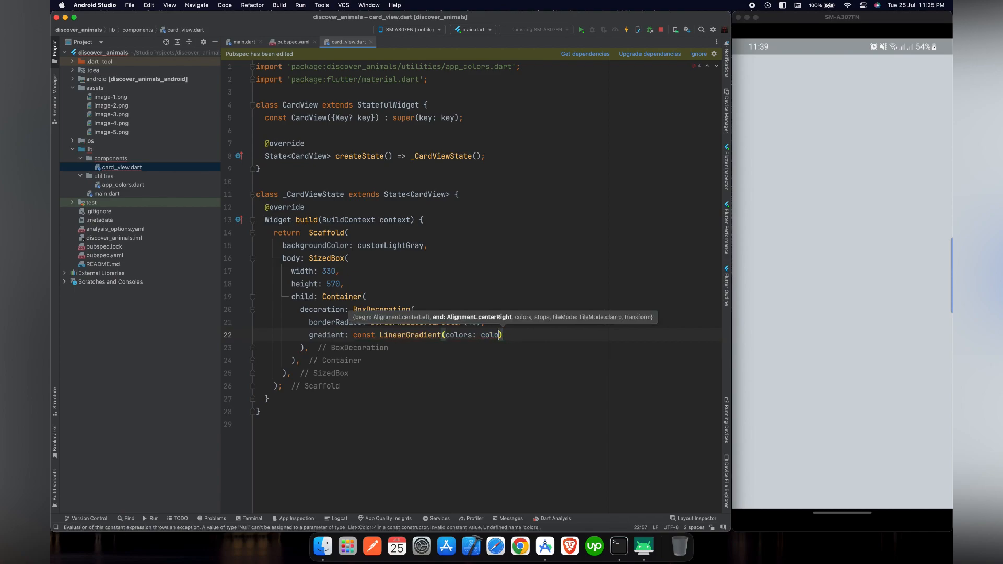
key("Backspace")
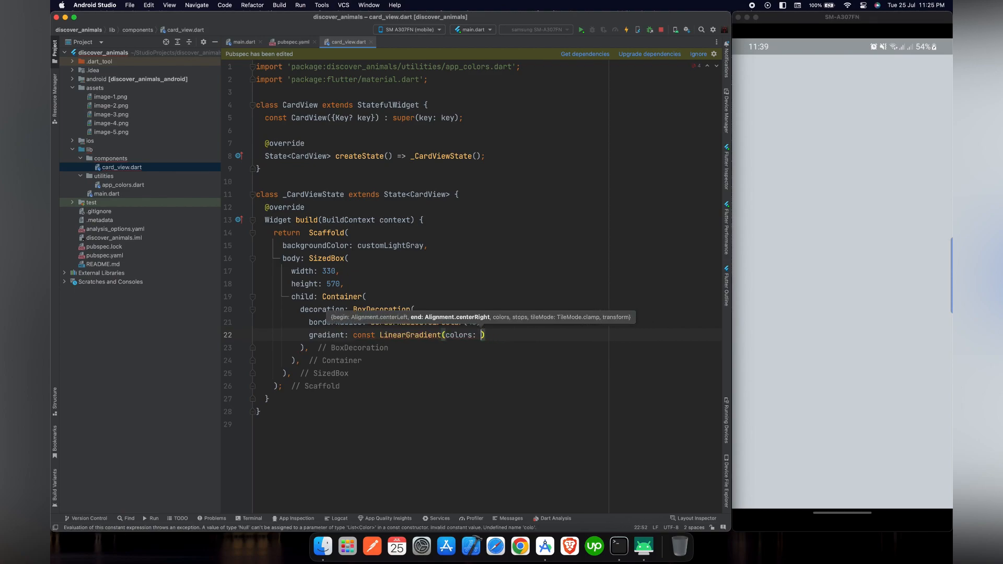
type("[],")
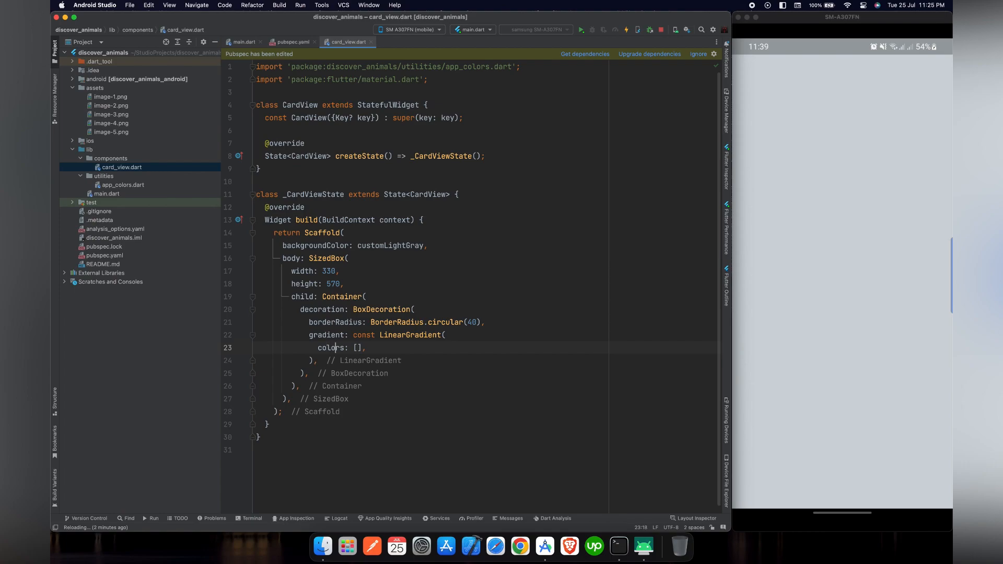
- Fill the colors list with customDarkBlue, customBlueLight and customMediumBlue
key("enter")
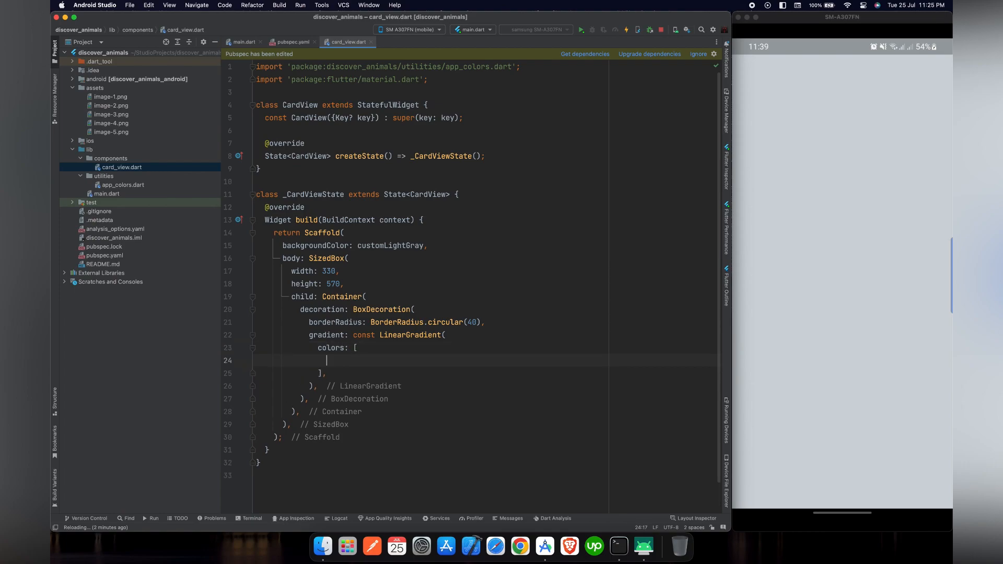
type("cust")
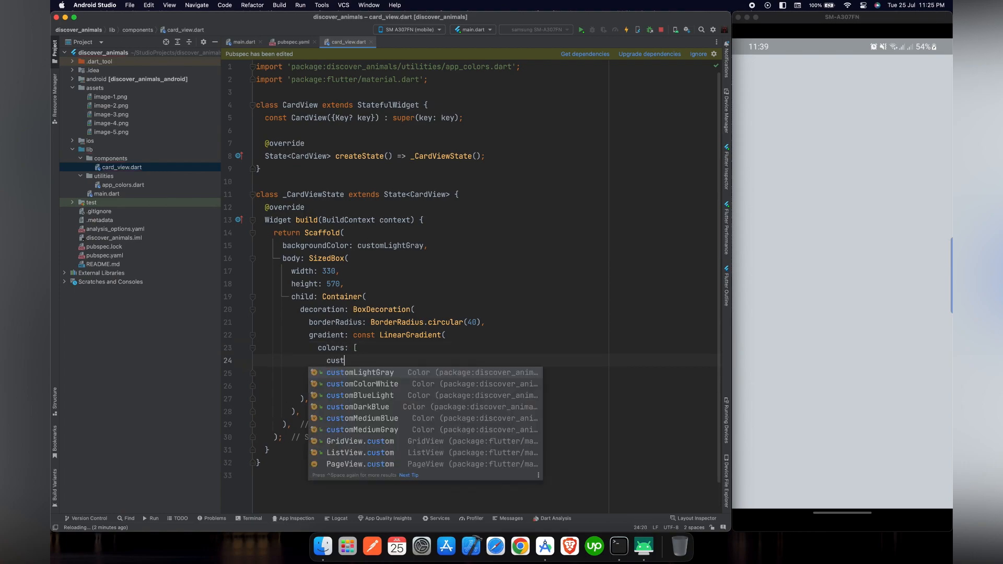
left_click(358, 406)
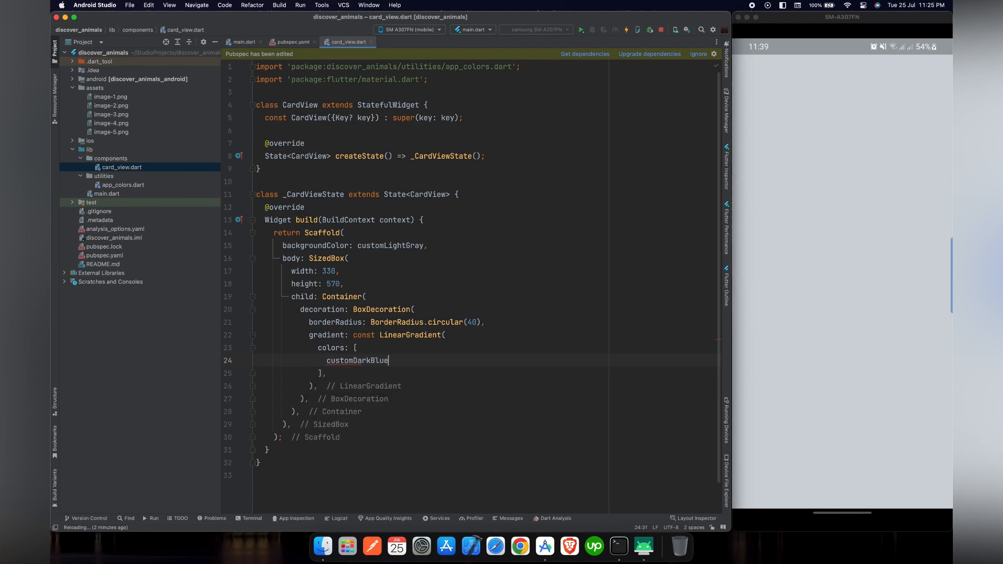
key("enter")
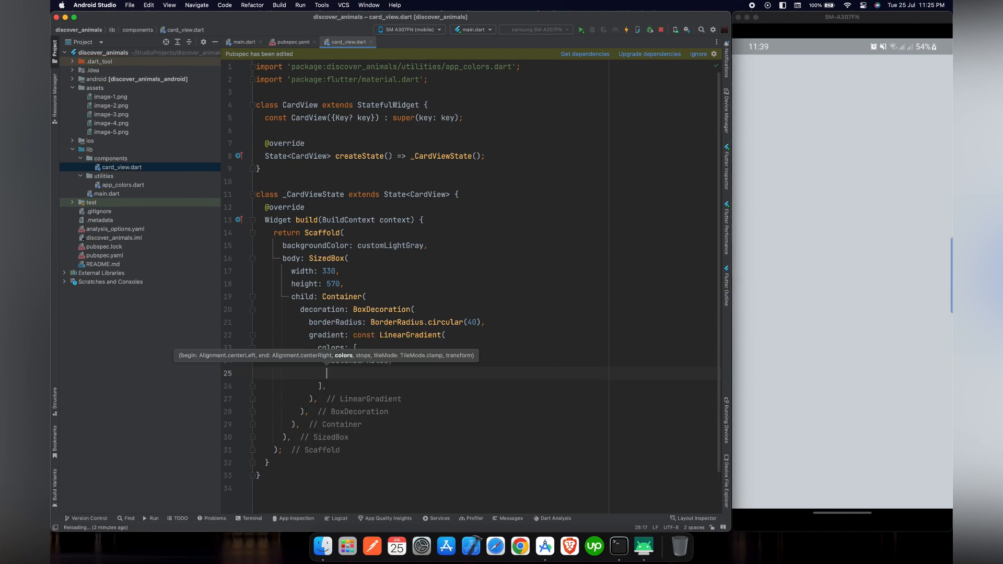
type("CustomLigh")
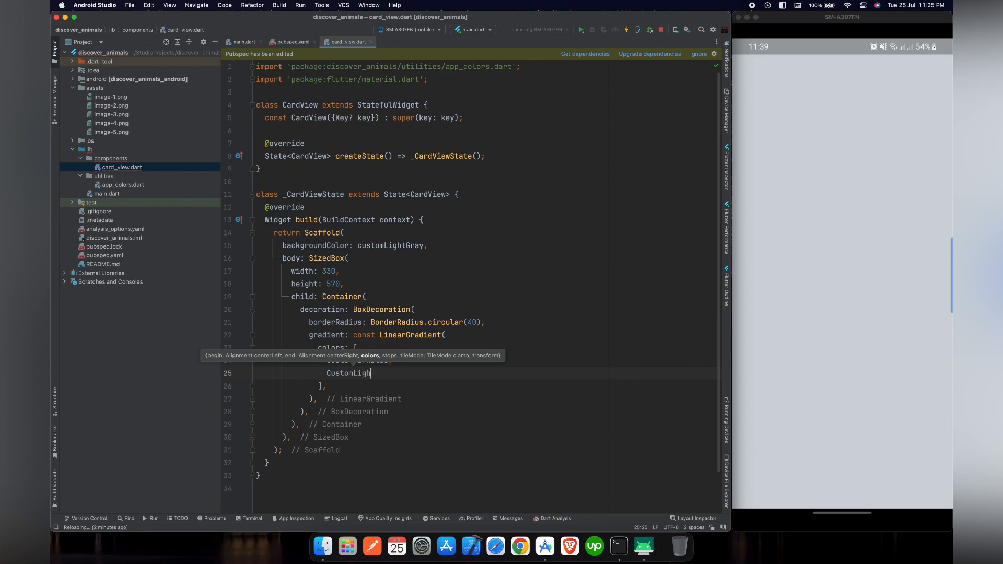
key("backspace")
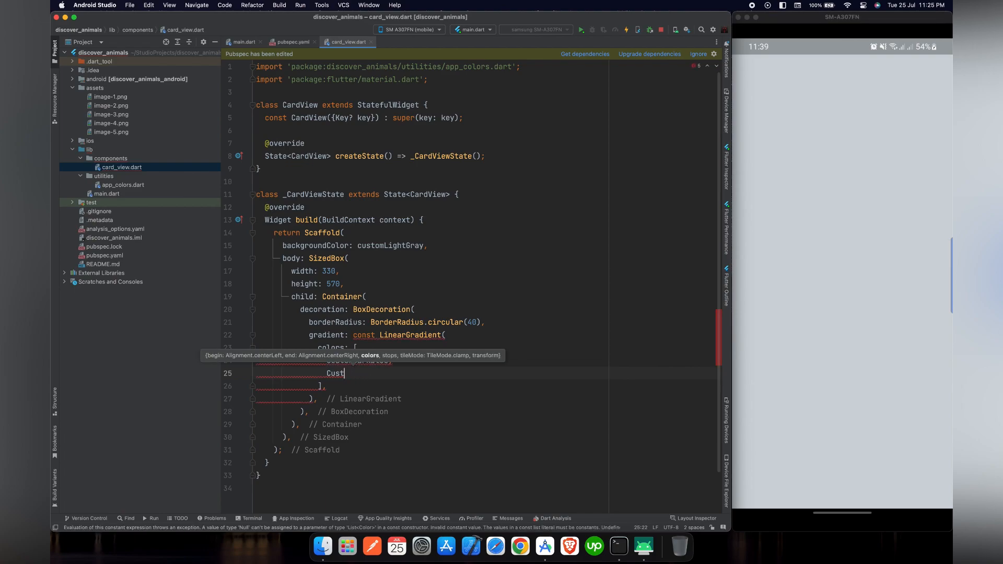
type("cust")
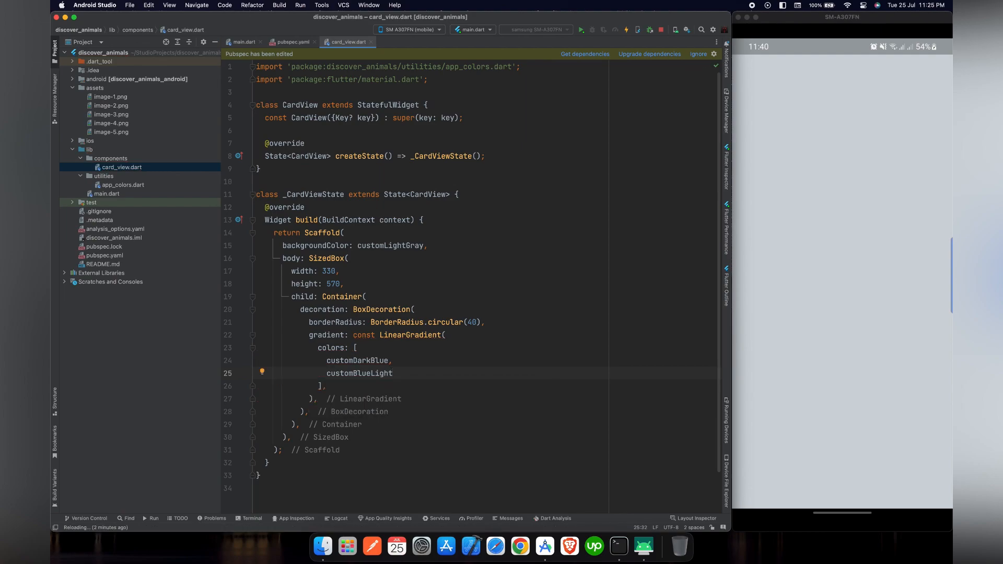
type("customMediumBlue,")
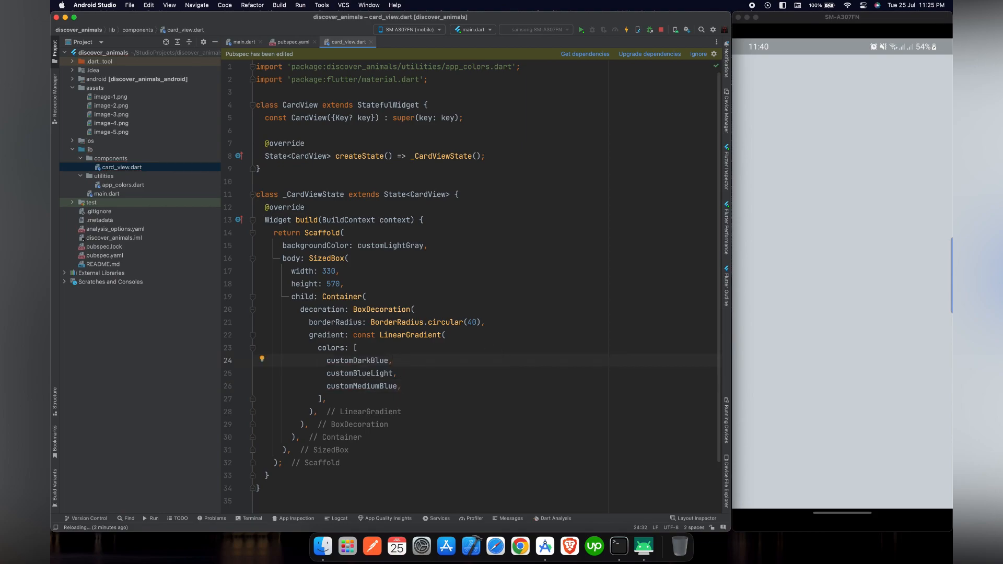
- Wrap the SizedBox in a Center widget so the card sits centred on the phone
left_click(626, 29)
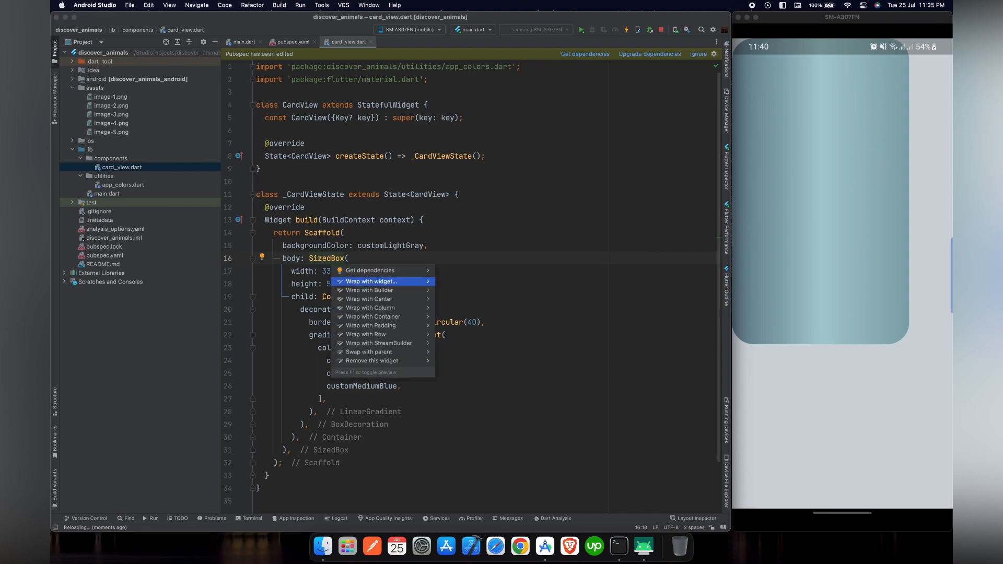
left_click(368, 299)
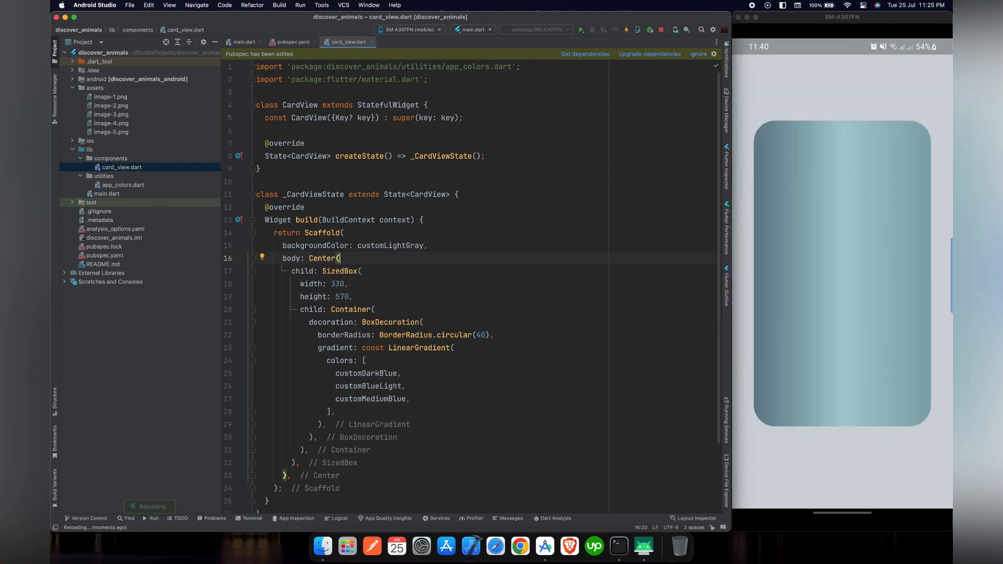
mouse_move(750, 351)
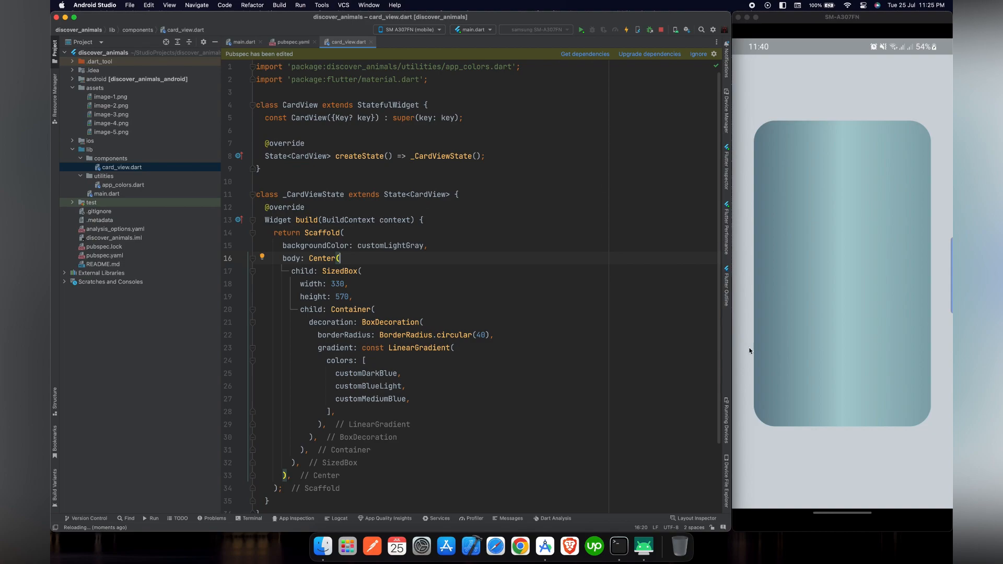
left_click(332, 411)
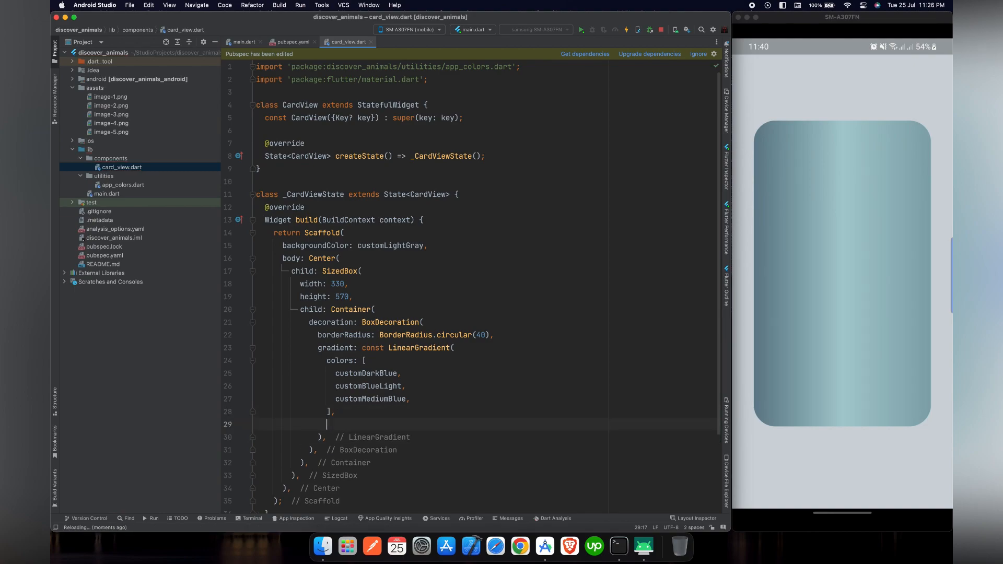
- Give the LinearGradient begin Alignment.topCenter and end Alignment.bottomCenter
type("begin: alig")
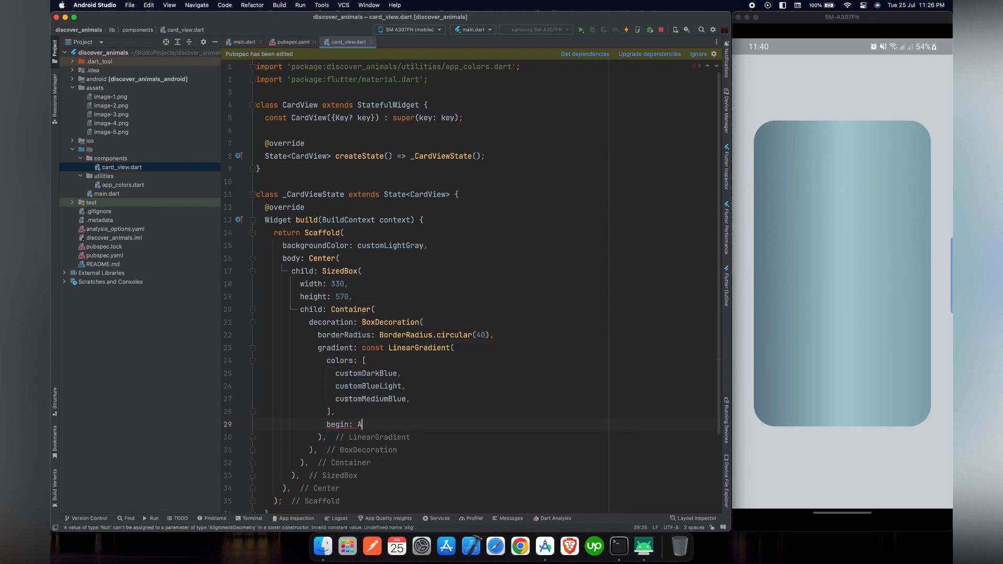
type("lignmen")
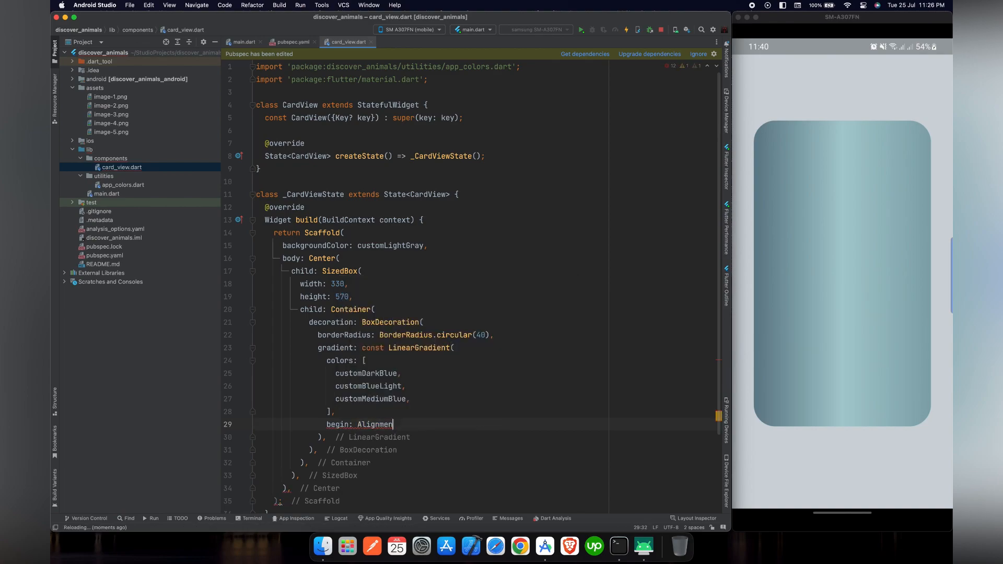
type(".topCenter,")
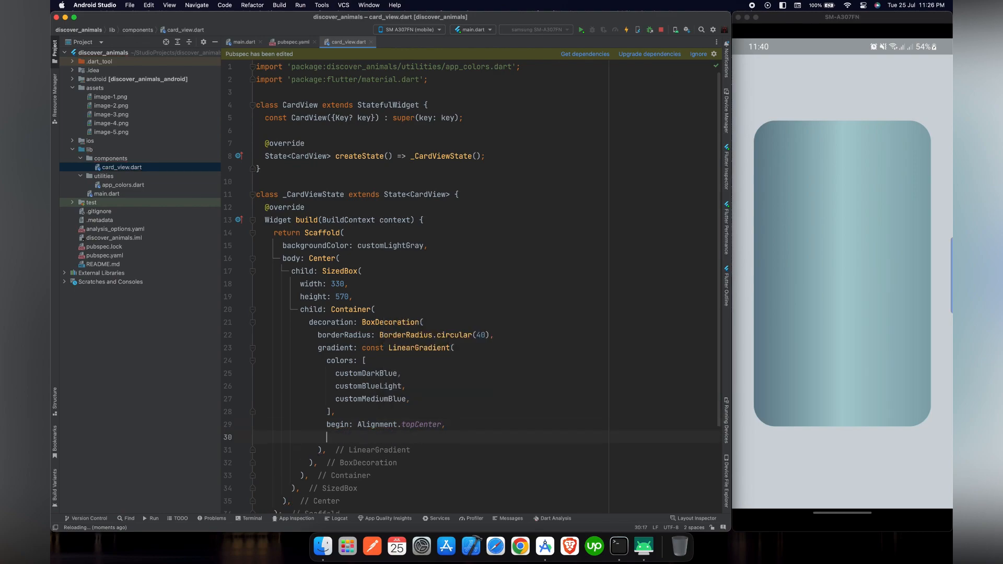
type("end:")
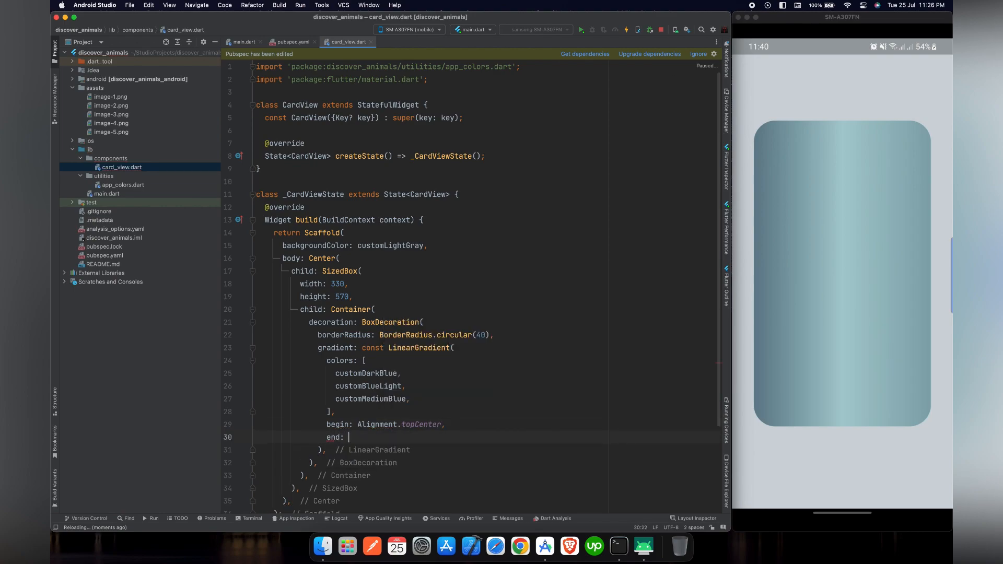
type("Alignment.bottomCenter,")
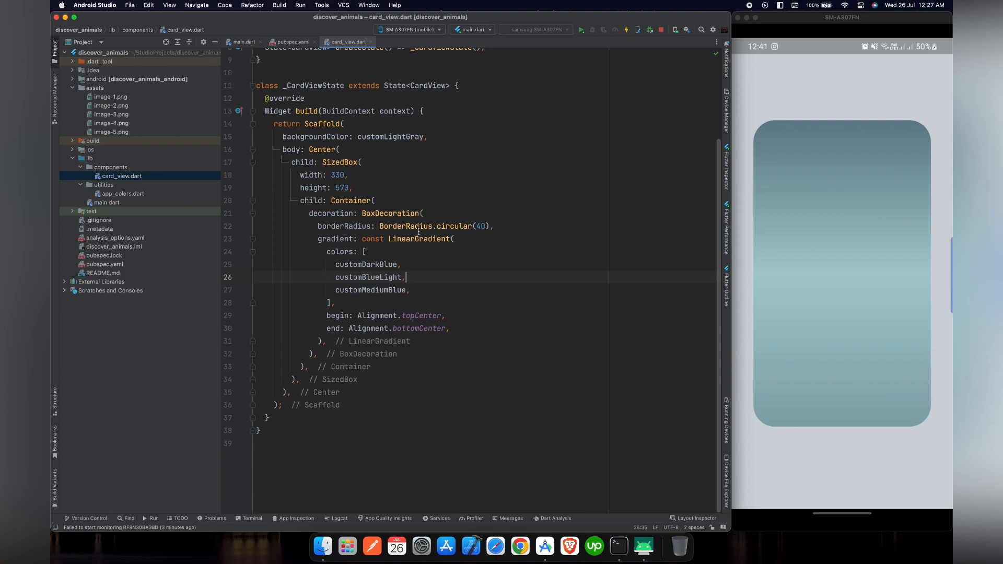
- Wrap the card Container in a Stack and add a first Container with decoration started
scroll("up", 3)
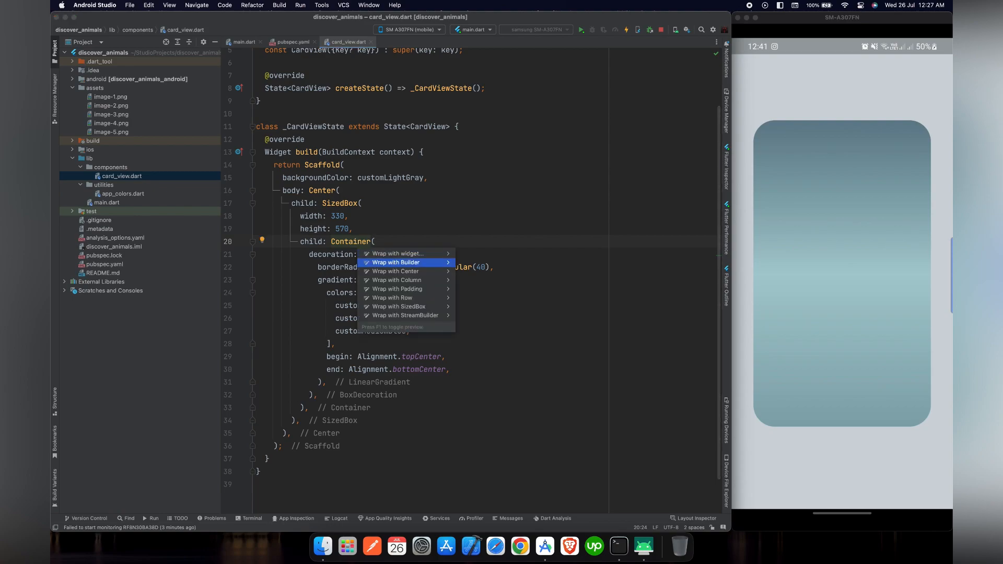
left_click(396, 280)
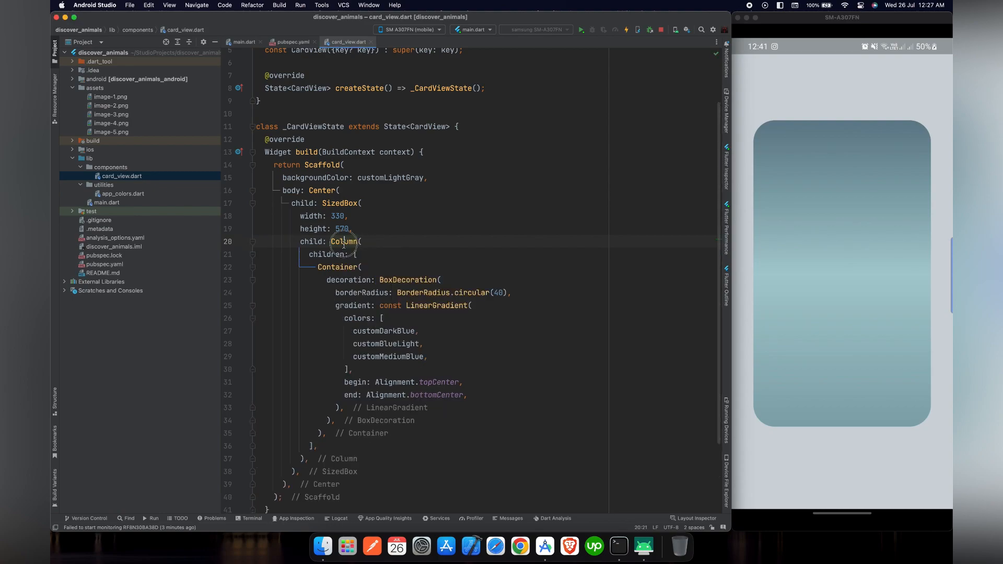
type("Stack")
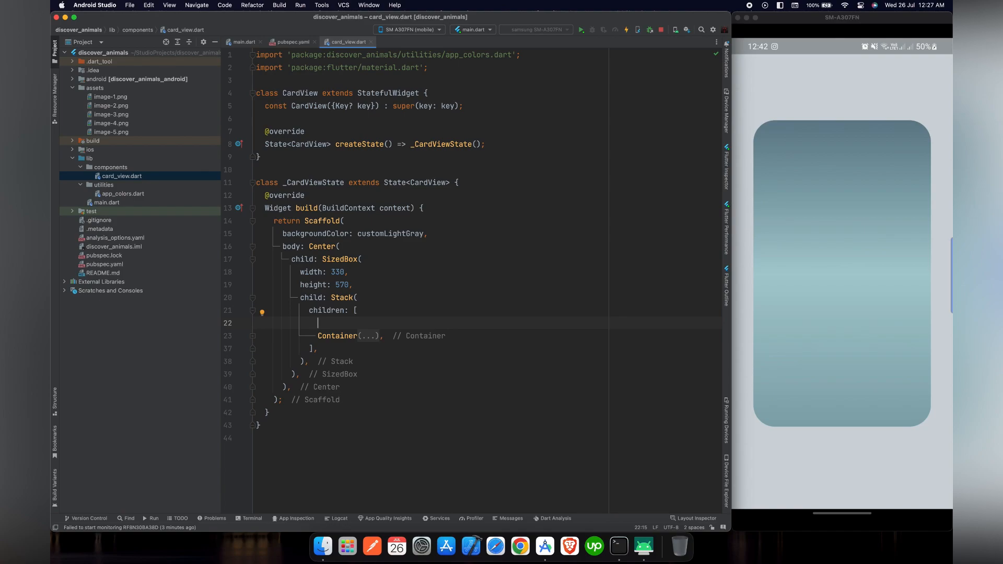
type("Container(),")
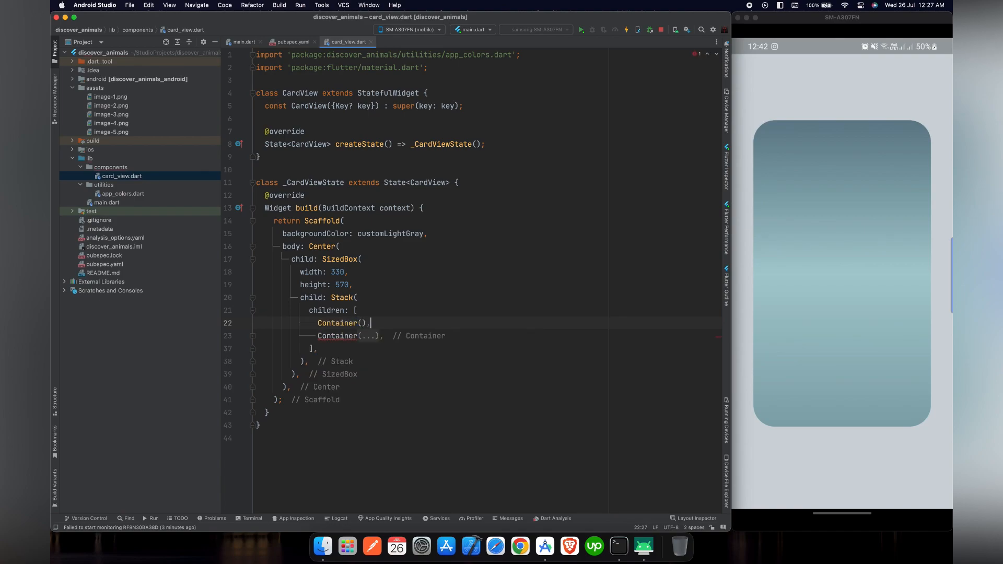
type("decoration:")
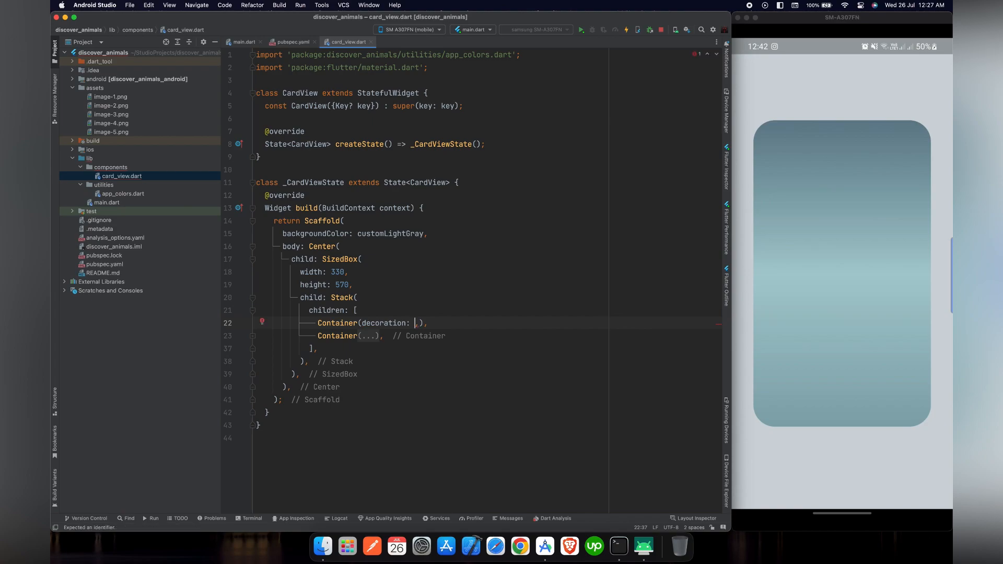
- Give the new Container a BoxDecoration with a 40 border radius
type("B")
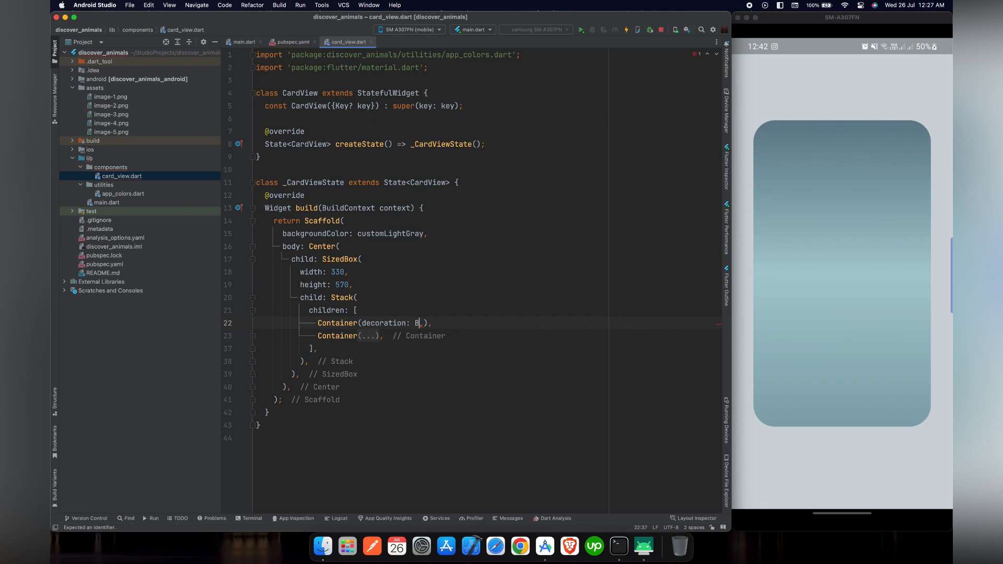
type("oxDEcoration(")
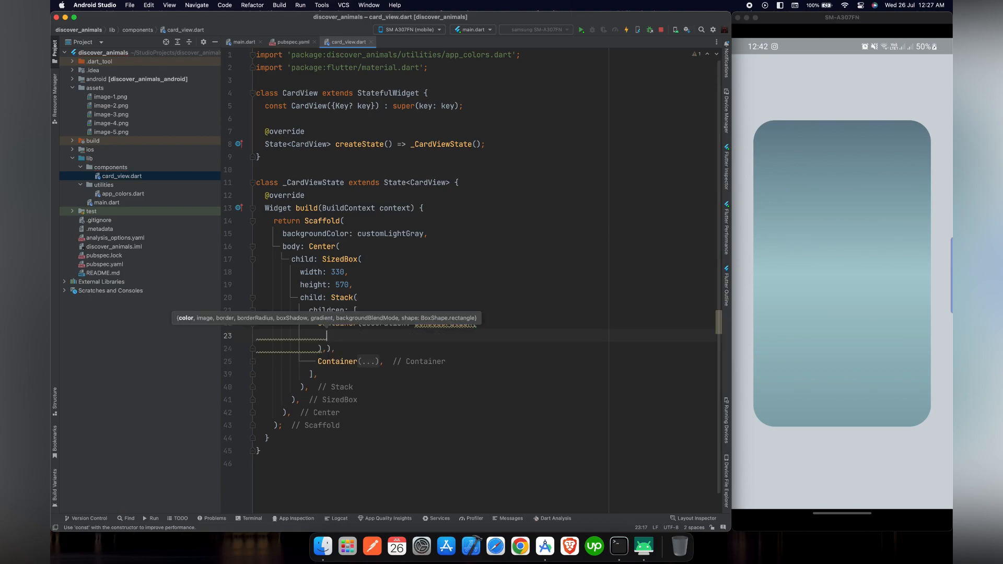
type("borderRadius: BorderRadius.circular(40")
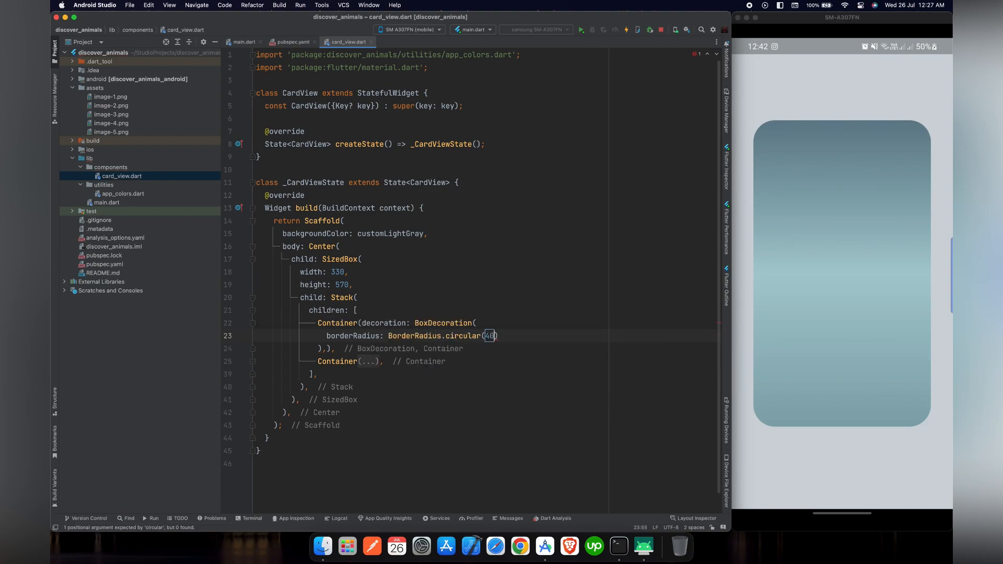
type(",")
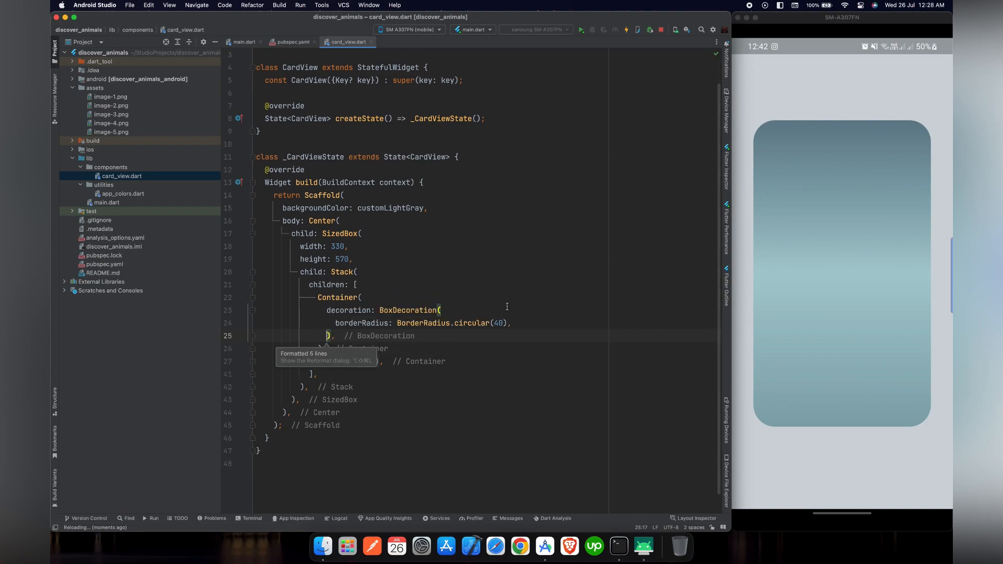
- Add a const LinearGradient using customBlueLight and customMediumBlue
type("gradient: LinearGradient(colors:")
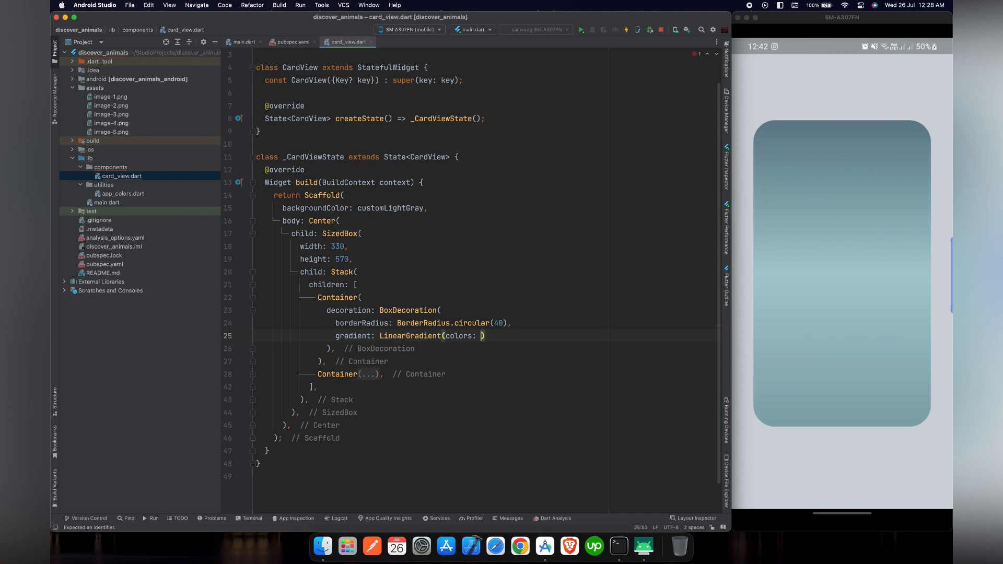
type("]")
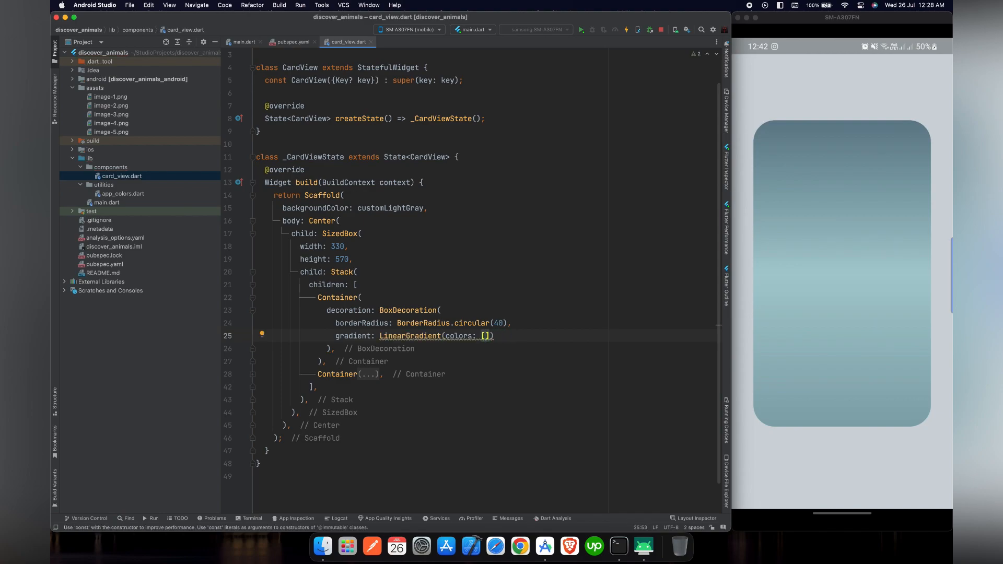
type("customBlueLight, customMediumBlue],")
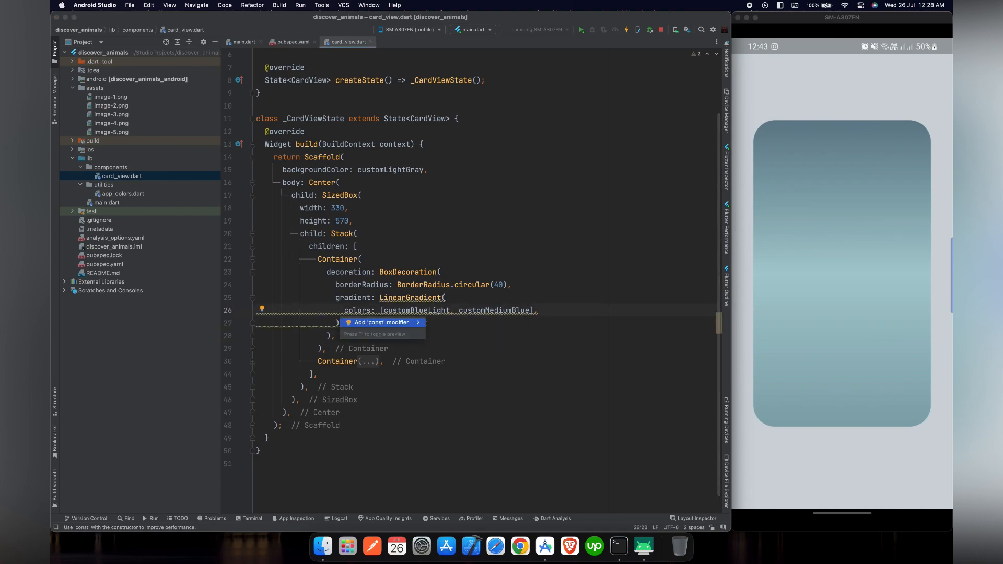
left_click(380, 323)
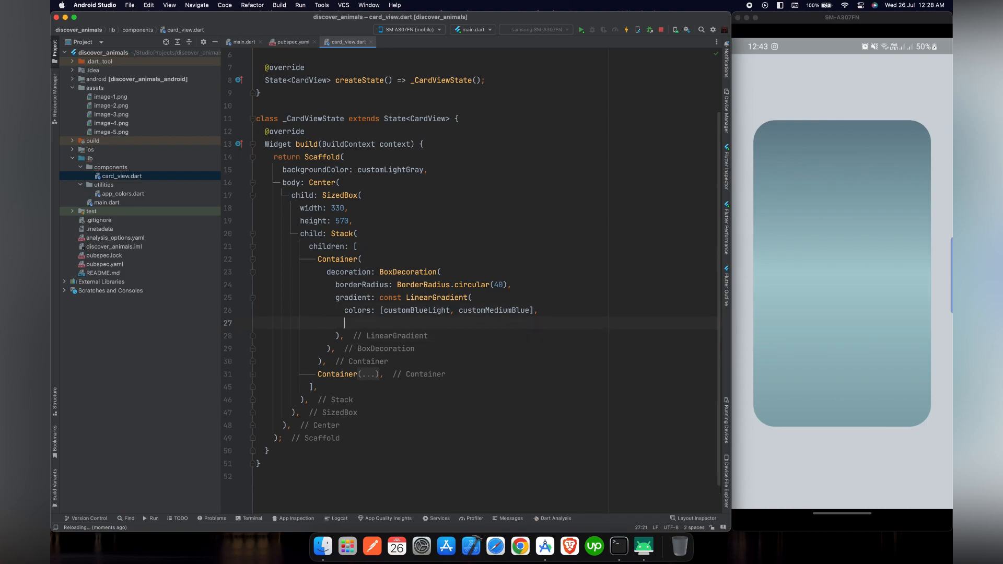
- Set this LinearGradient's begin to Alignment.topCenter and end to Alignment.bottomCenter
type("begin: A")
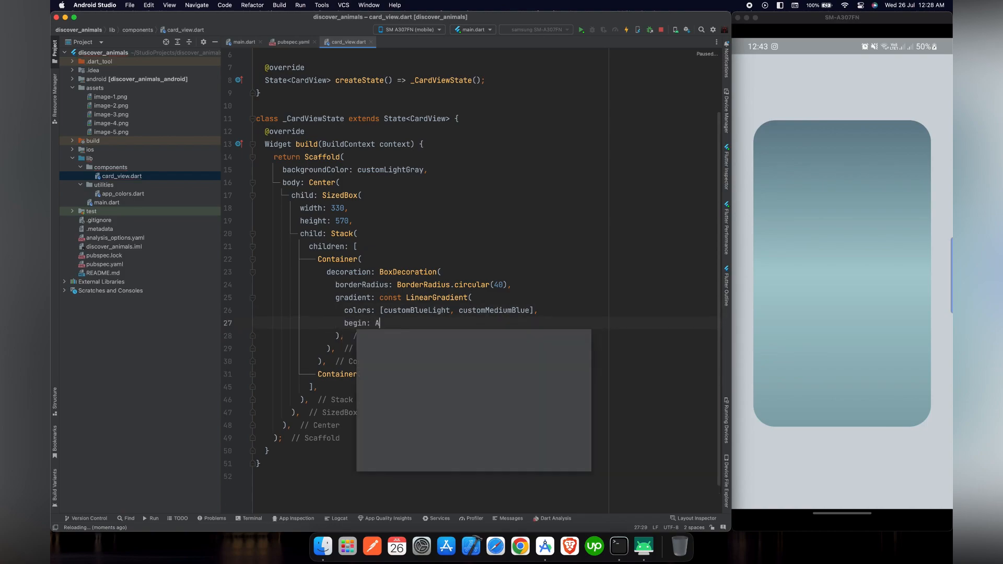
type("lignmen")
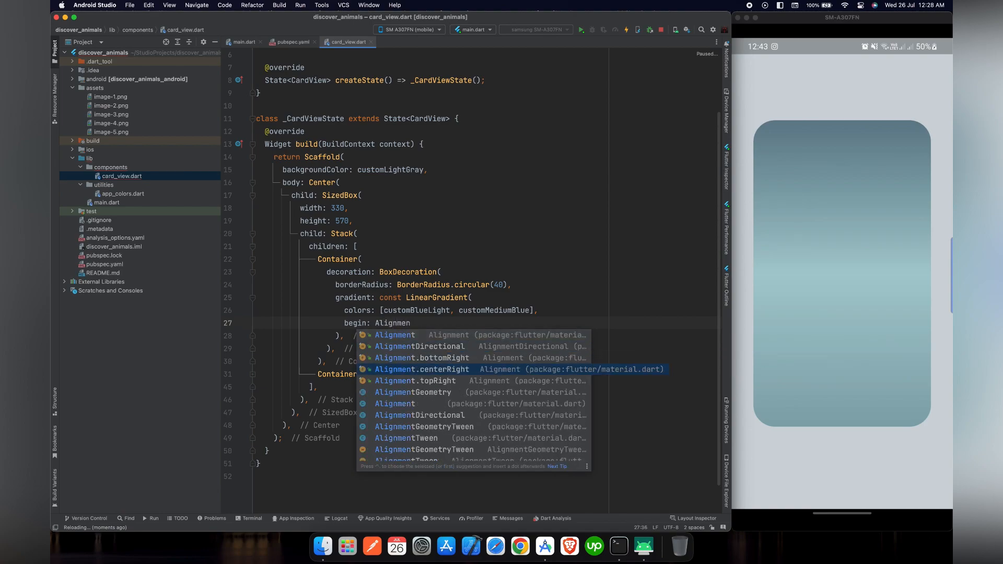
type(".top")
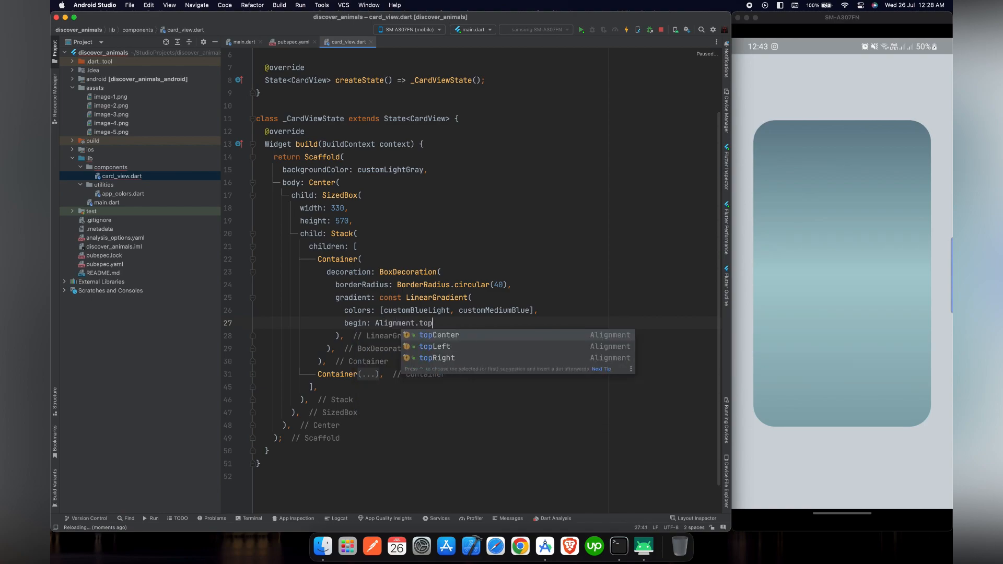
left_click(440, 334)
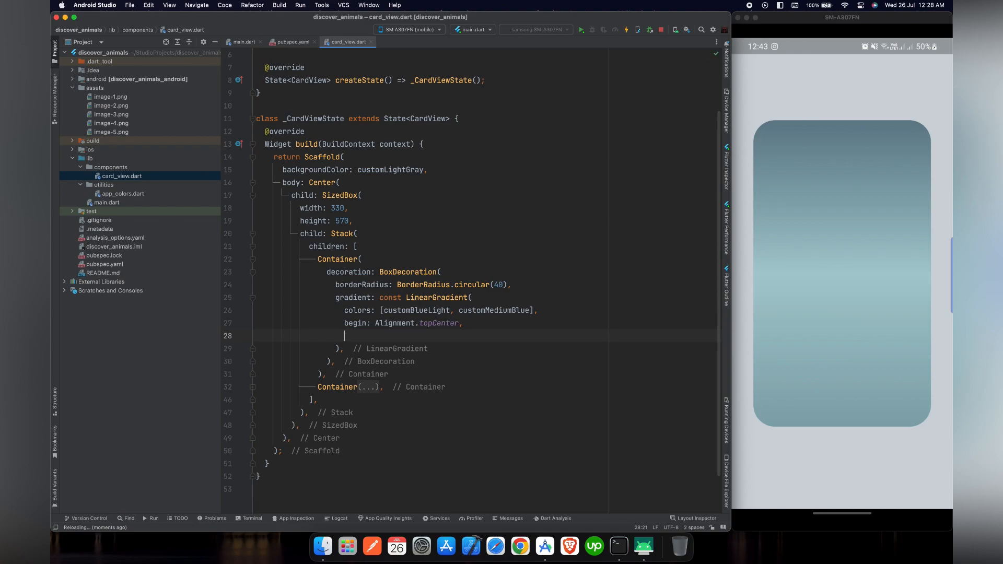
type("bott")
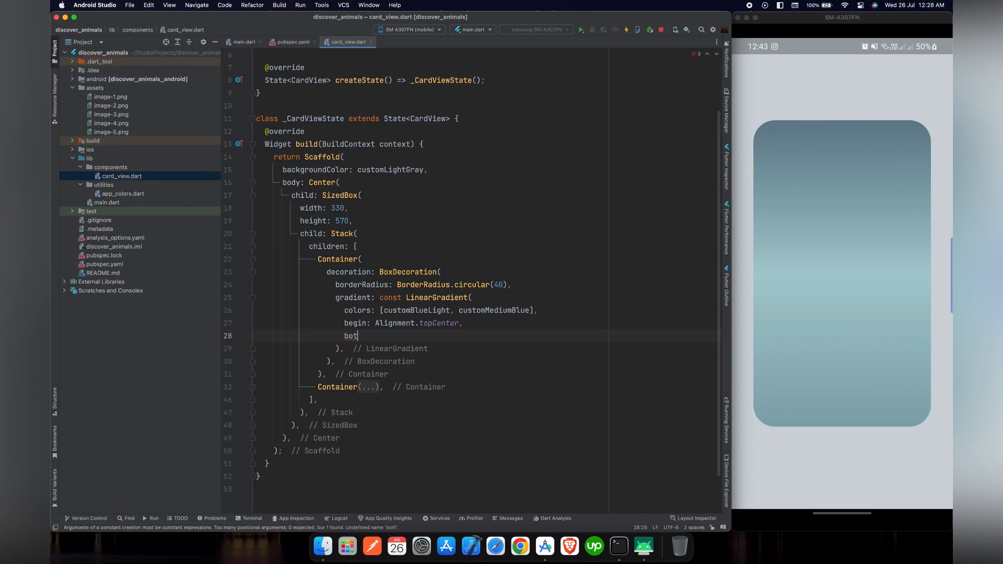
type("end: Al")
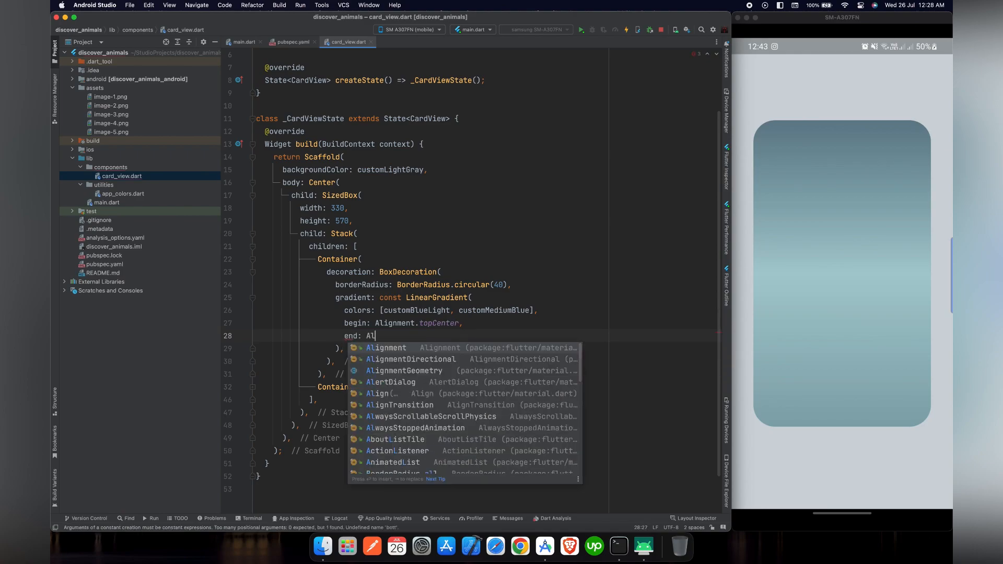
type("ignment")
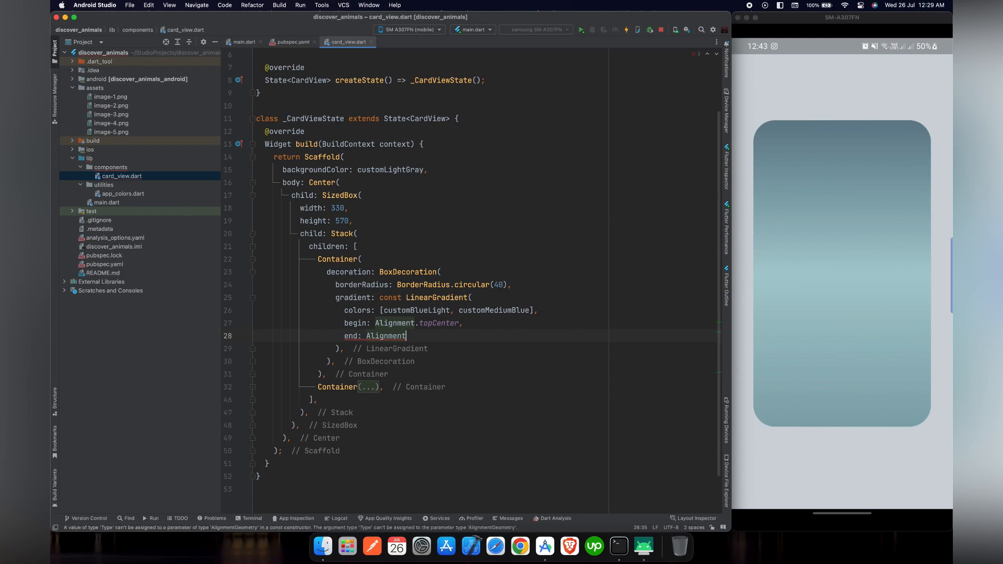
type(".")
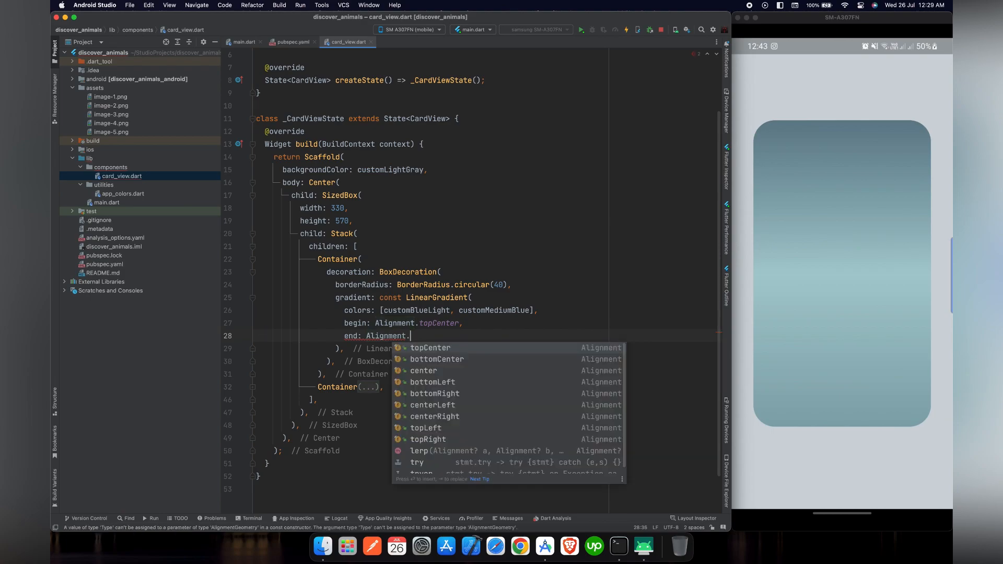
left_click(437, 359)
type("boxShadow:")
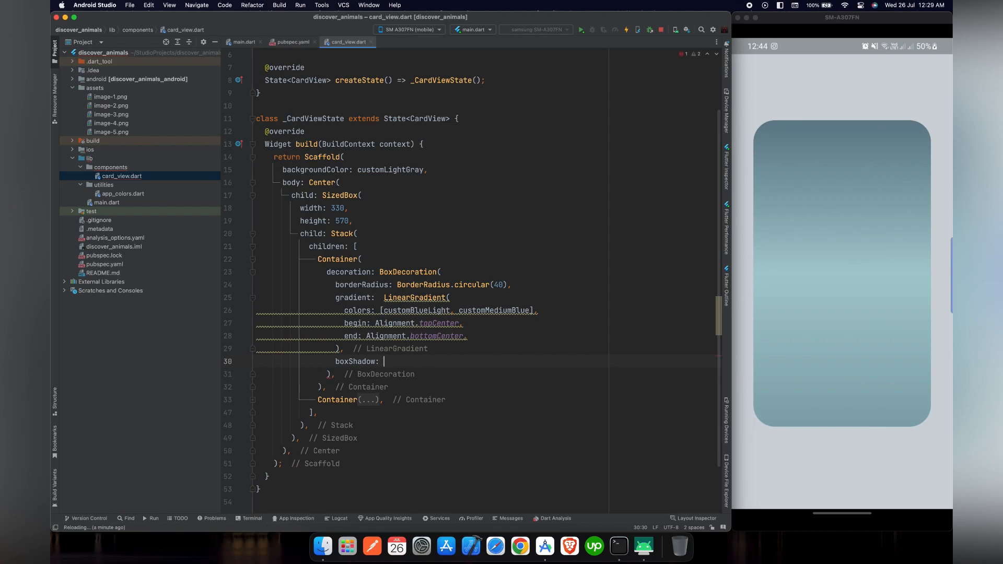
- Add a const customDarkBlue BoxShadow with Offset(0, 12), applying const modifiers file-wide
type("[]")
type("color: customDarkBlue,")
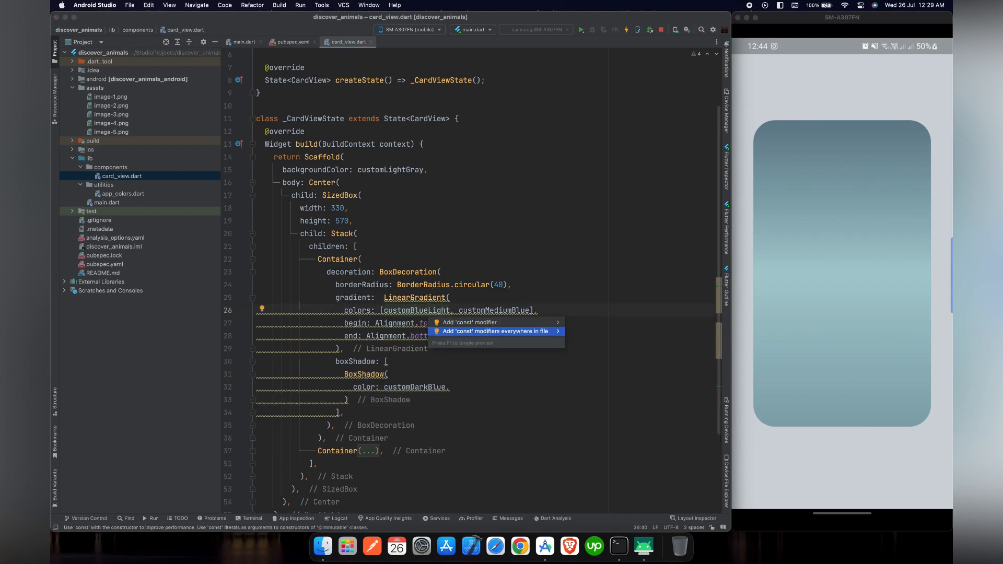
left_click(495, 331)
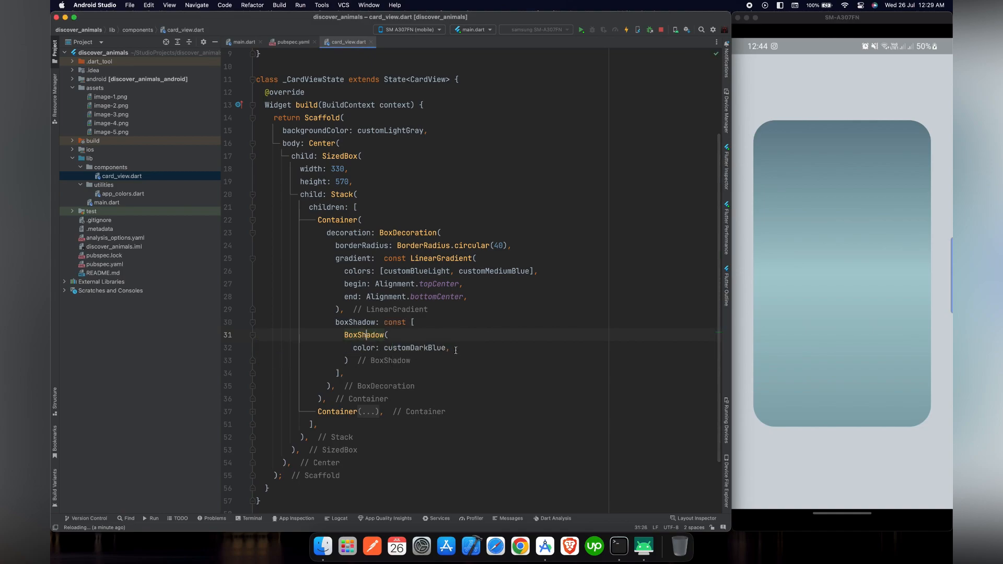
left_click(451, 347)
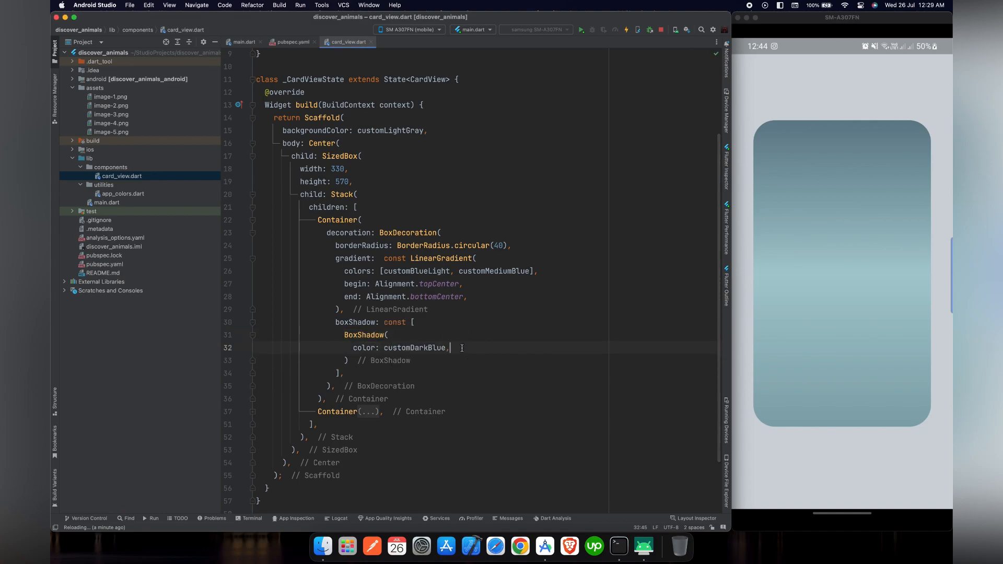
type("o")
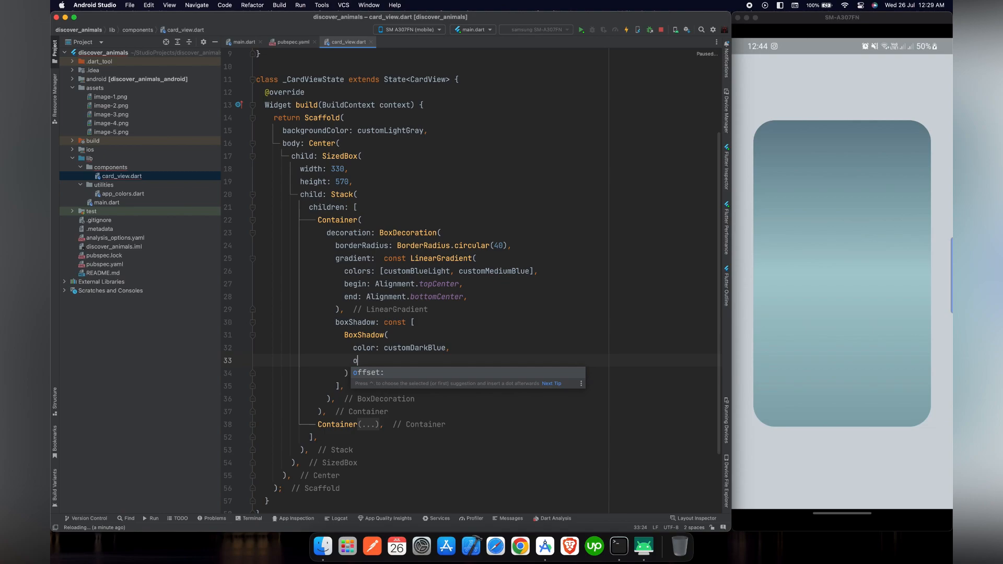
type("ffset: Offset(0, 12")
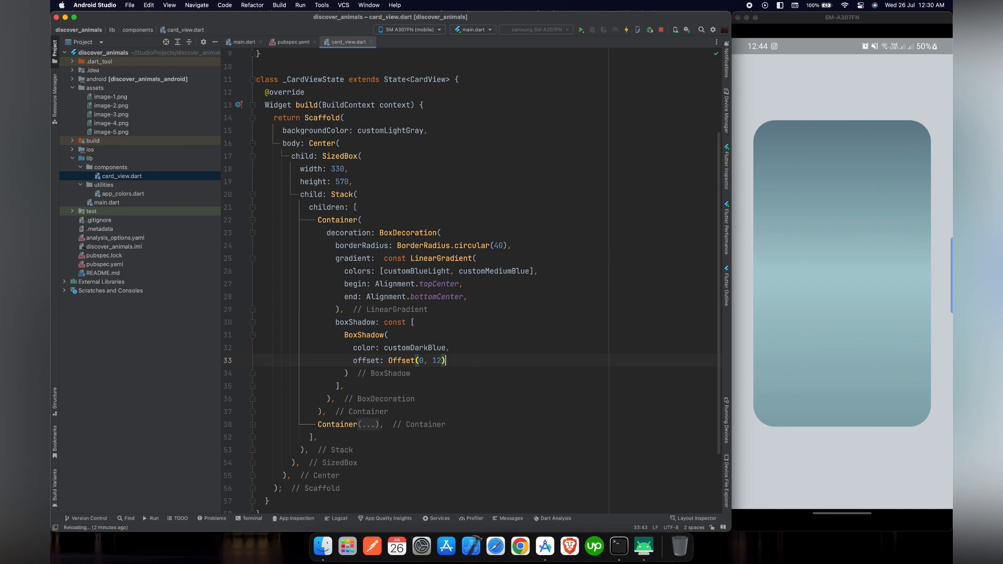
type(",")
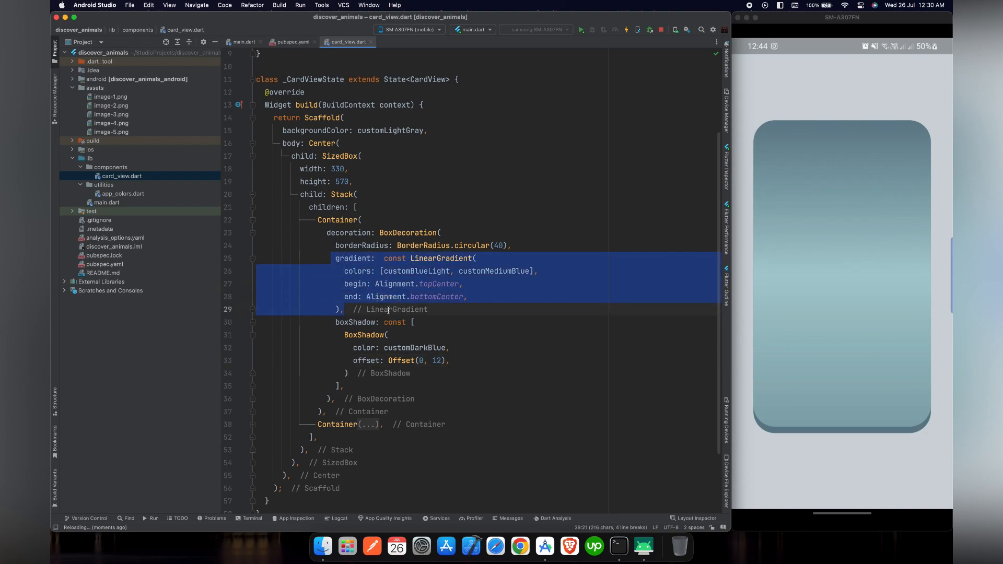
- Delete the front Container's LinearGradient lines, leaving the border radius and shadow
key("delete")
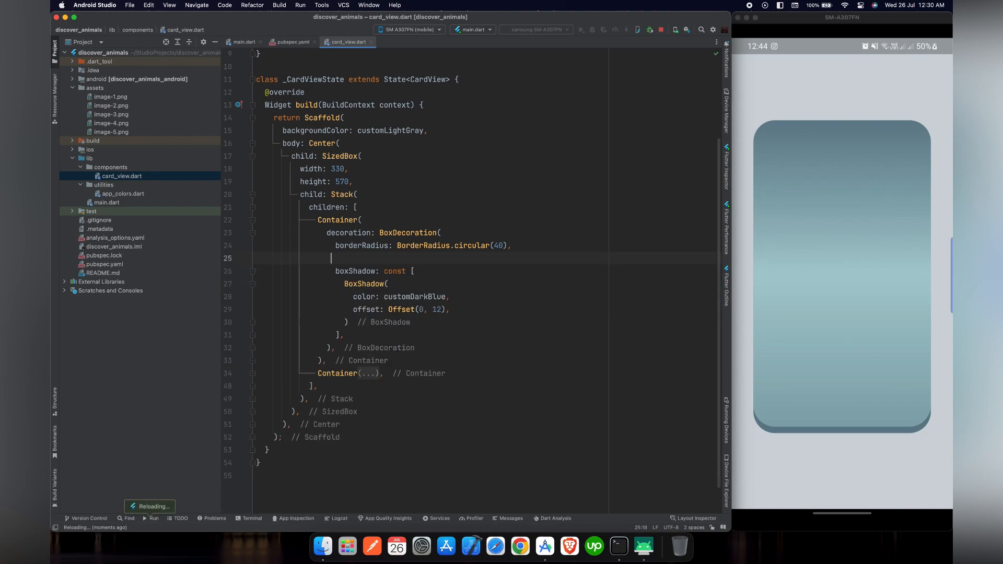